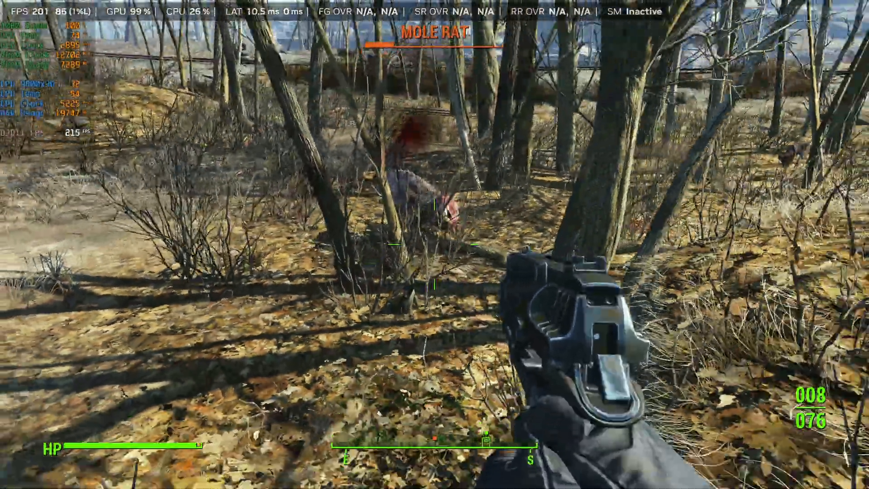
- Read through the version 11.0.5 release highlights and dismiss them to reach Home
{"action": "left_click", "coordinate": [434, 244]}
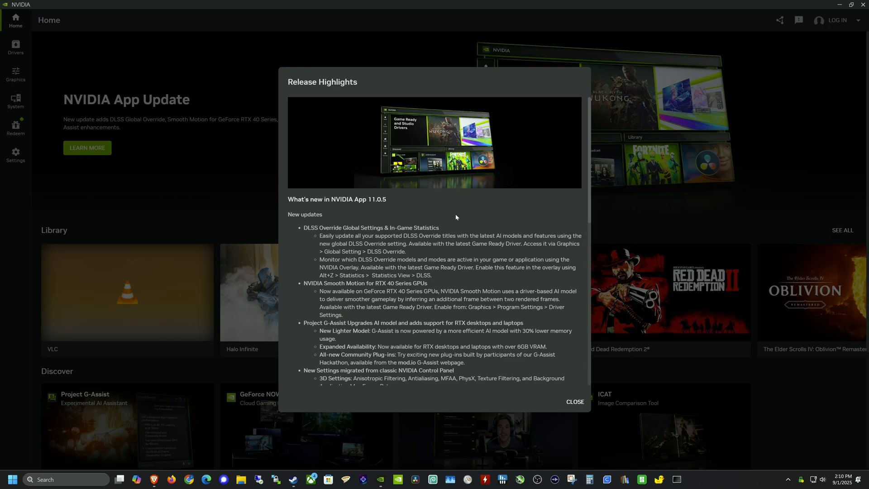
{"action": "mouse_move", "coordinate": [324, 217]}
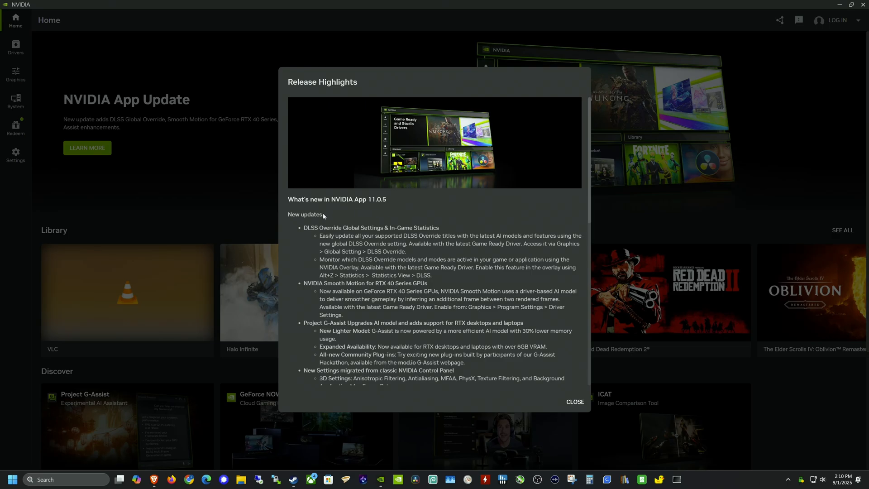
{"action": "mouse_move", "coordinate": [320, 234]}
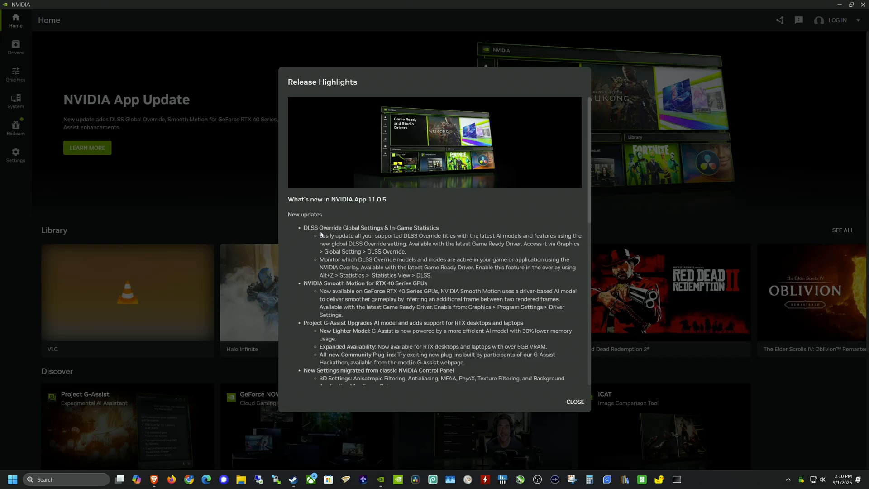
{"action": "mouse_move", "coordinate": [395, 230]}
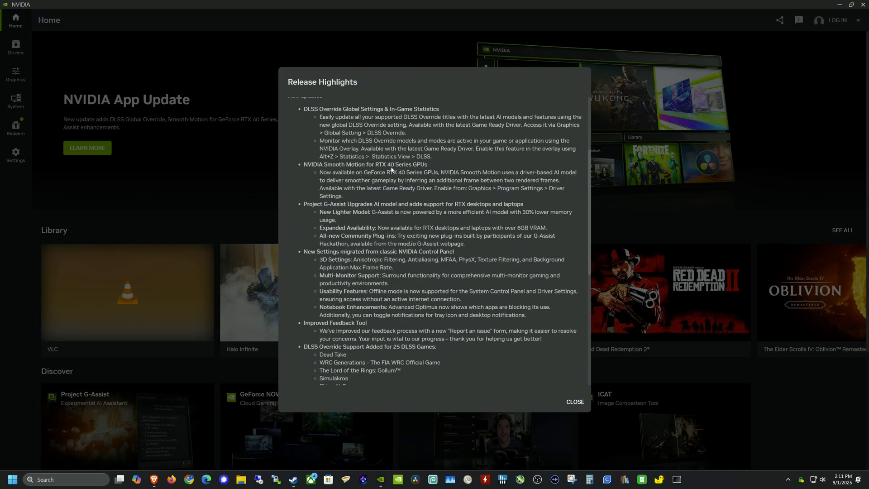
{"action": "mouse_move", "coordinate": [367, 170]}
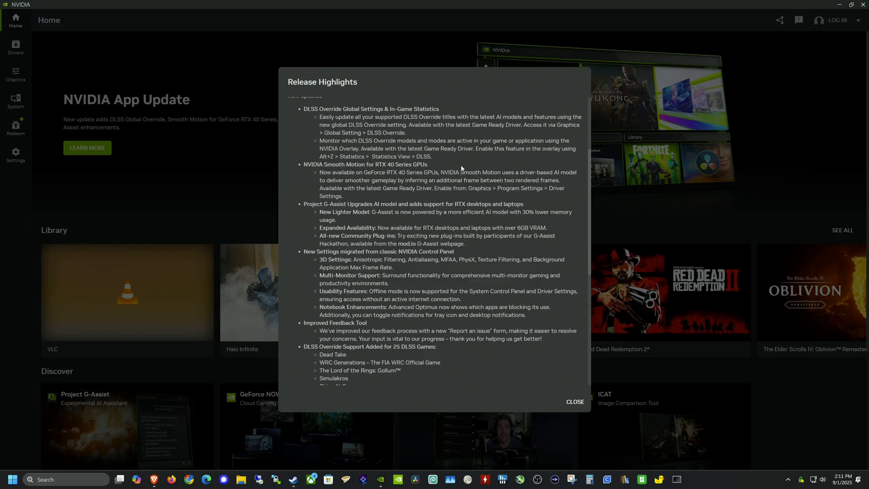
{"action": "mouse_move", "coordinate": [451, 165]}
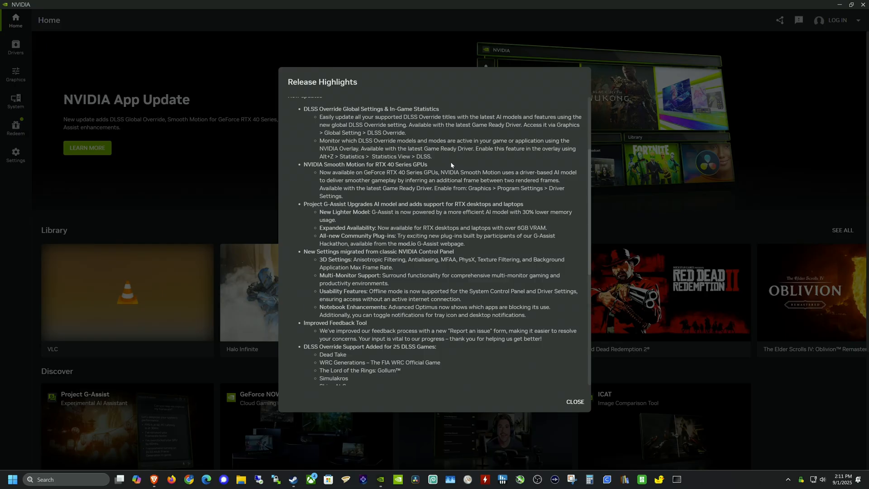
{"action": "mouse_move", "coordinate": [445, 165]}
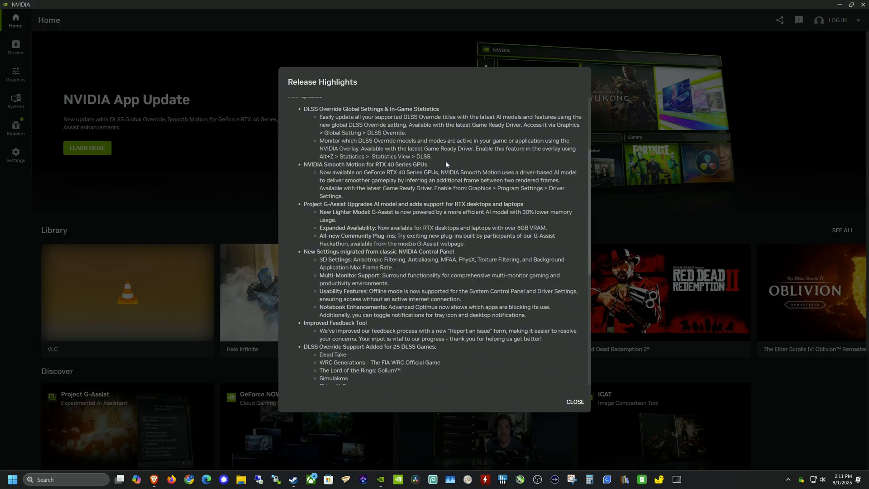
{"action": "left_click", "coordinate": [574, 401]}
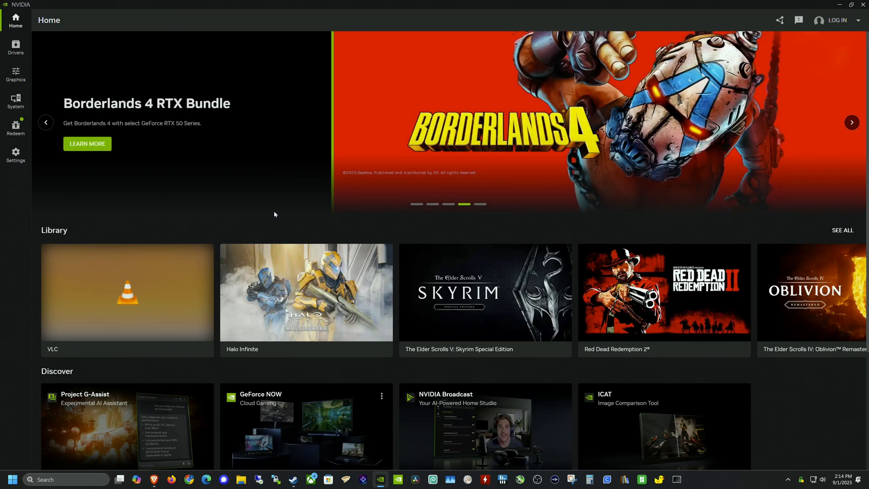
- View the About page in Settings, confirming app version 11.0.5.245
{"action": "left_click", "coordinate": [15, 156]}
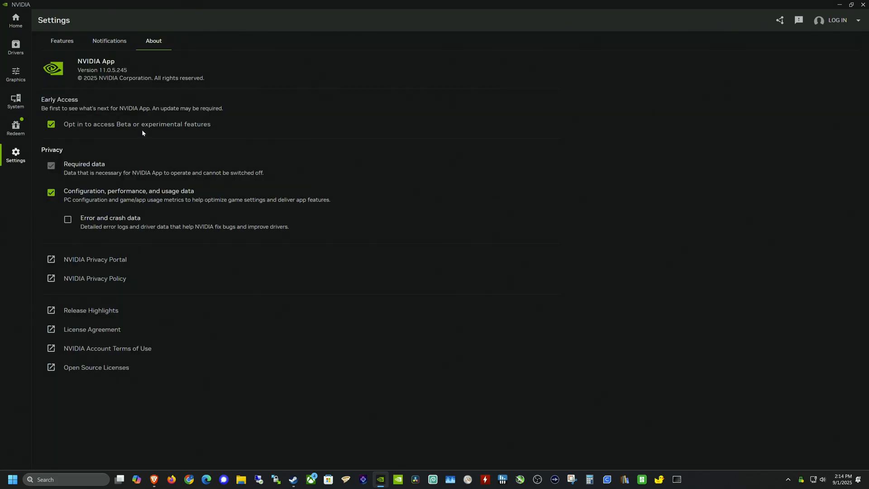
{"action": "mouse_move", "coordinate": [225, 136]}
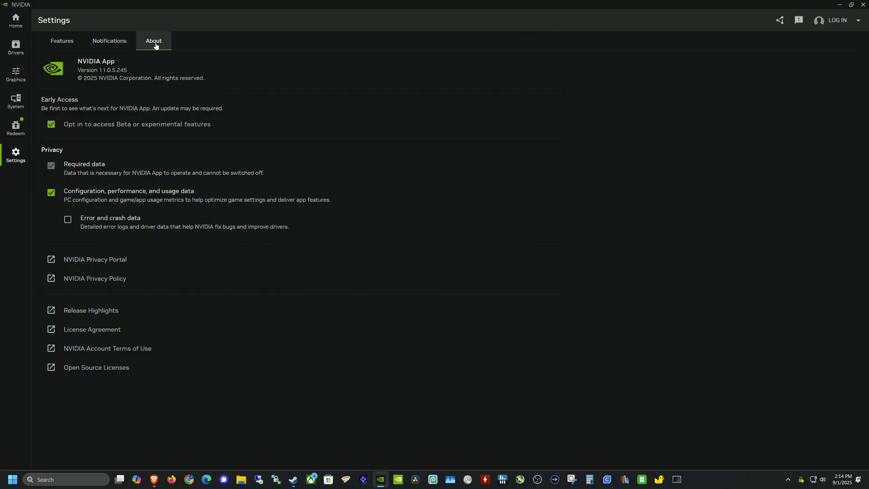
{"action": "left_click", "coordinate": [52, 124]}
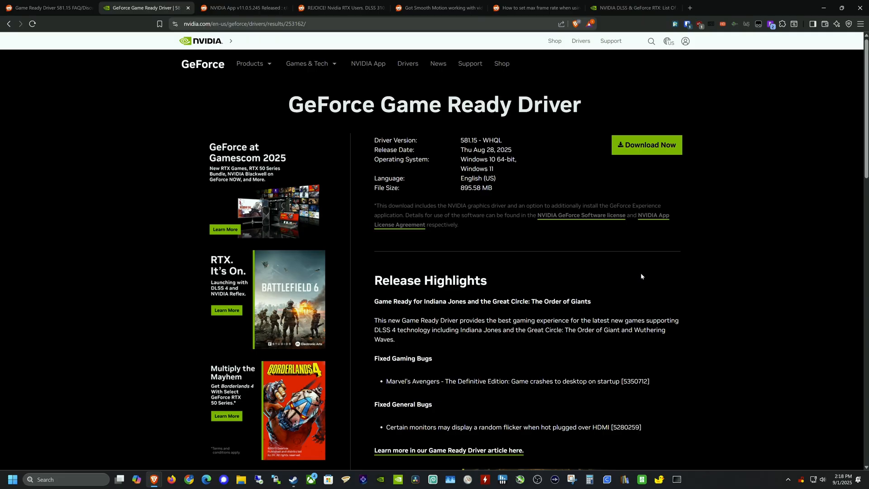
{"action": "mouse_move", "coordinate": [644, 274]}
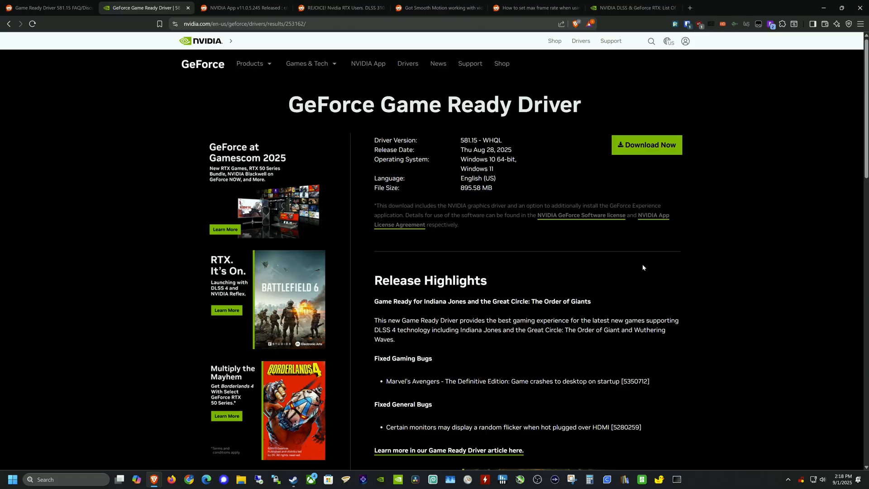
- Start downloading Game Ready Driver 581.15 from NVIDIA's website
{"action": "left_click", "coordinate": [646, 145]}
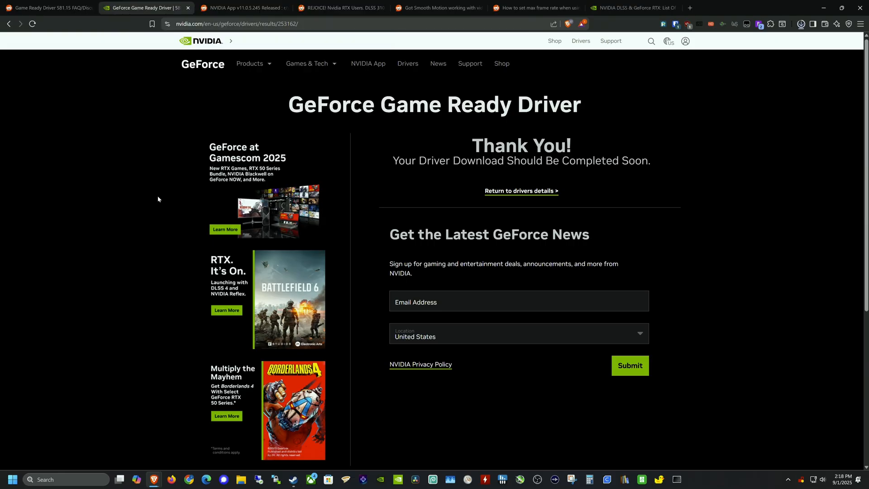
{"action": "left_click", "coordinate": [800, 24]}
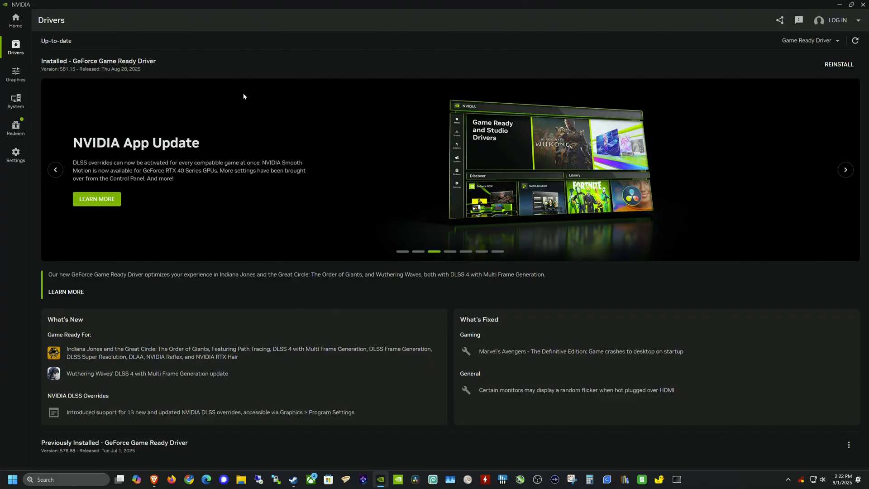
- Show Red Dead Redemption 2's program driver settings, where Smooth Motion is On
{"action": "left_click", "coordinate": [16, 75]}
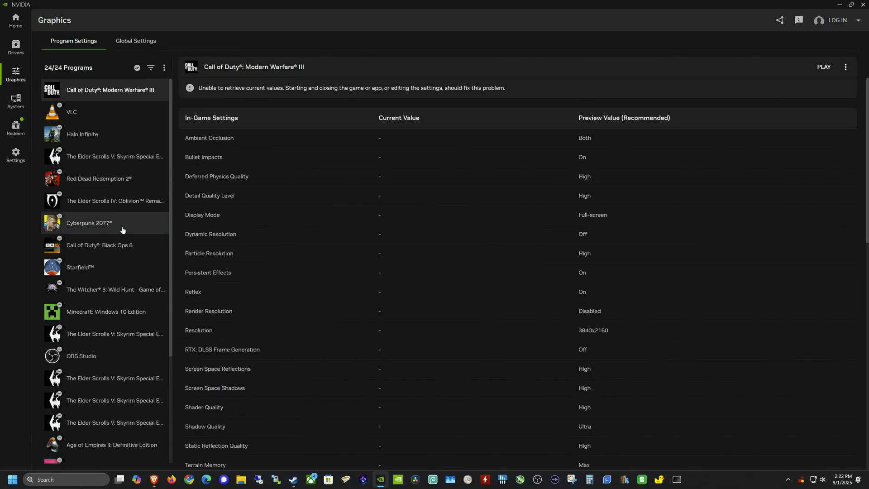
{"action": "left_click", "coordinate": [99, 178]}
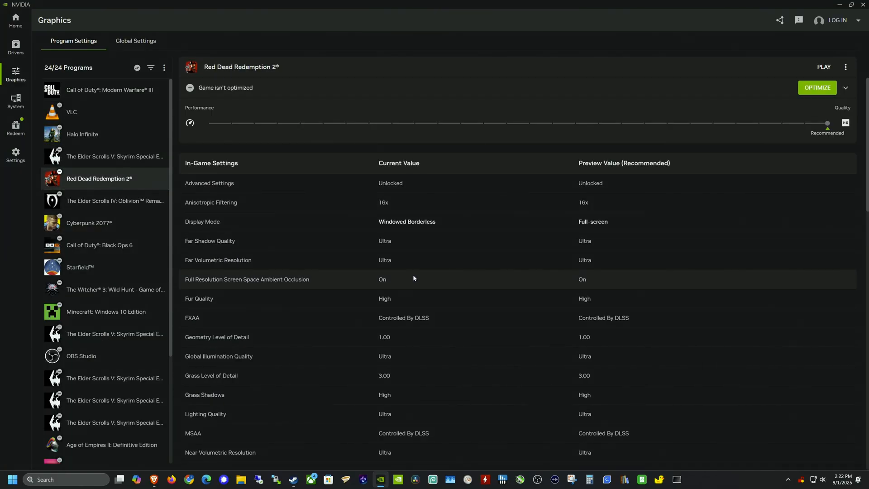
{"action": "mouse_move", "coordinate": [394, 247]}
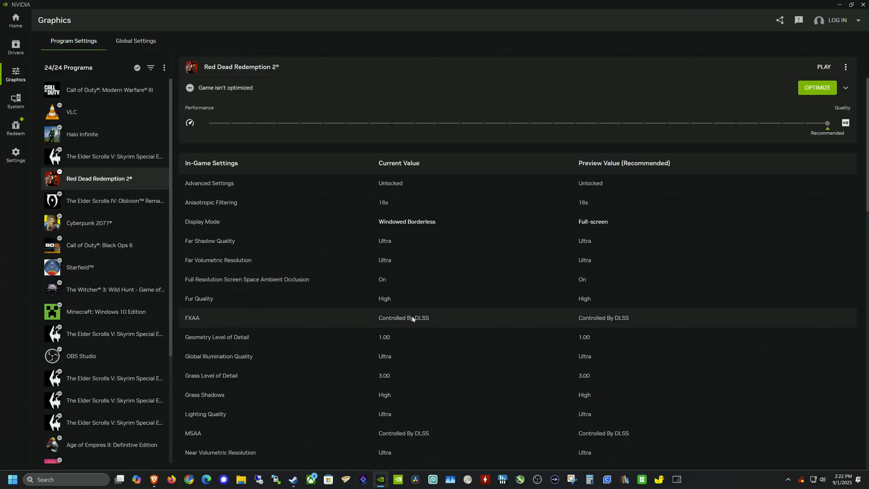
{"action": "scroll", "scroll_direction": "down", "scroll_amount": 3}
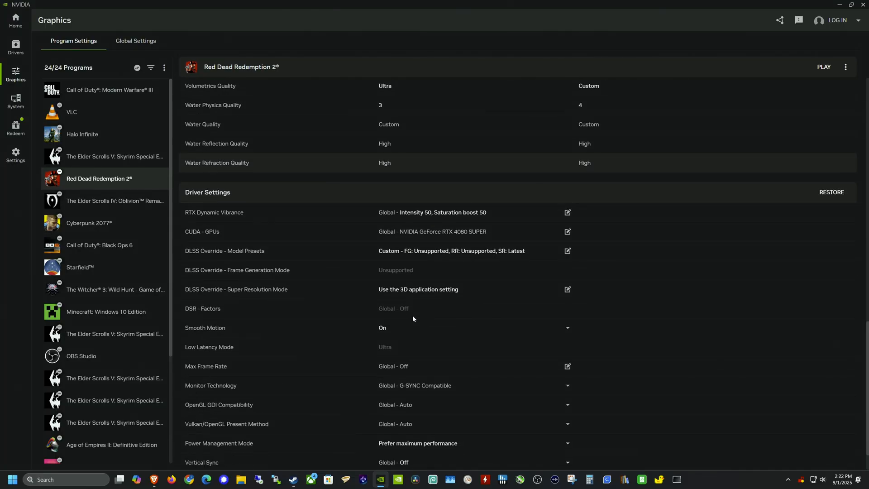
{"action": "scroll", "scroll_direction": "down", "scroll_amount": 3}
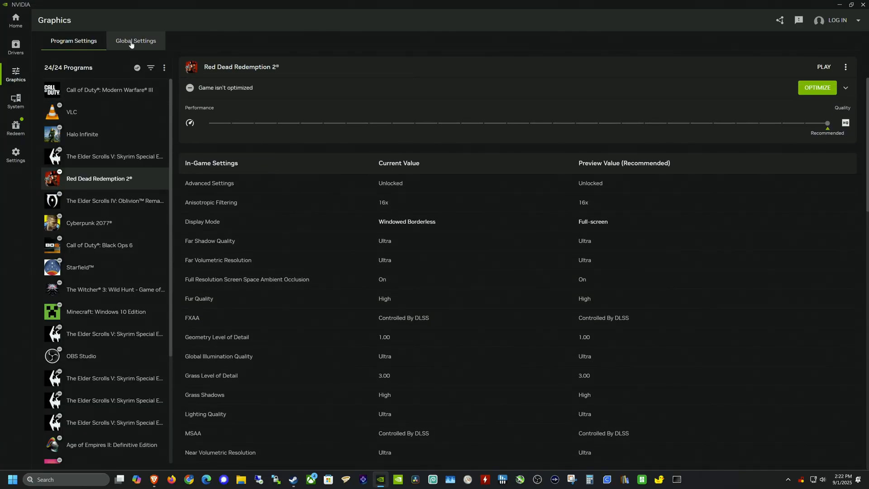
- Apply Custom global DLSS presets with Super Resolution changed from Preset K to Latest
{"action": "left_click", "coordinate": [135, 40]}
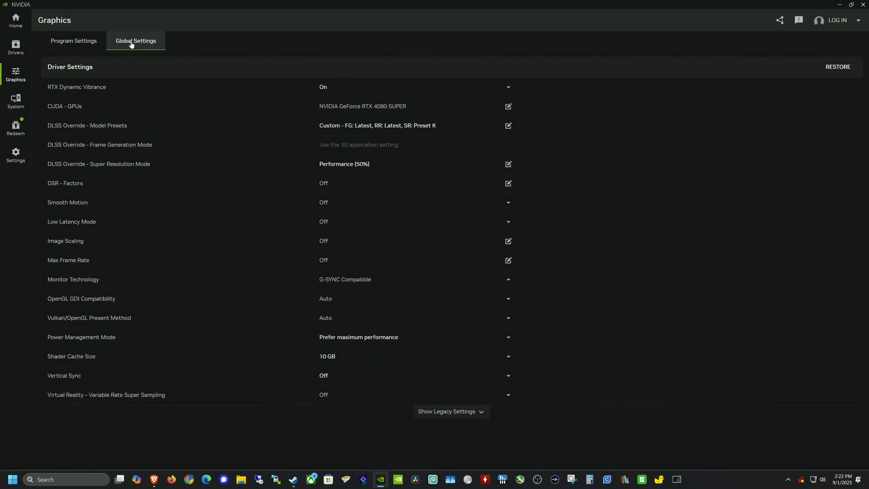
{"action": "mouse_move", "coordinate": [160, 51]}
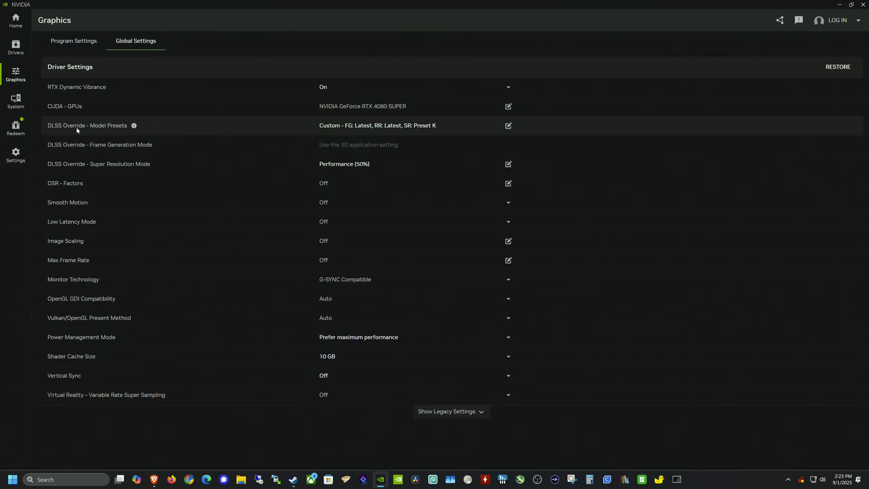
{"action": "mouse_move", "coordinate": [377, 126]}
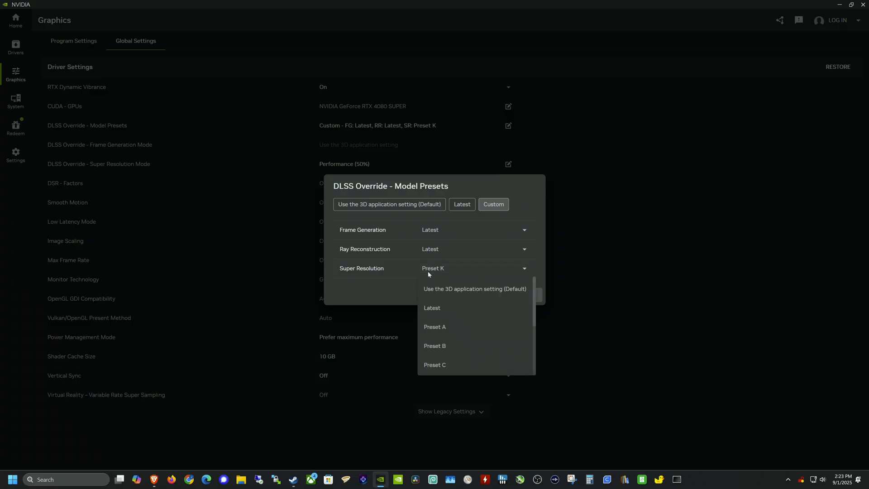
{"action": "scroll", "scroll_direction": "down", "scroll_amount": 3}
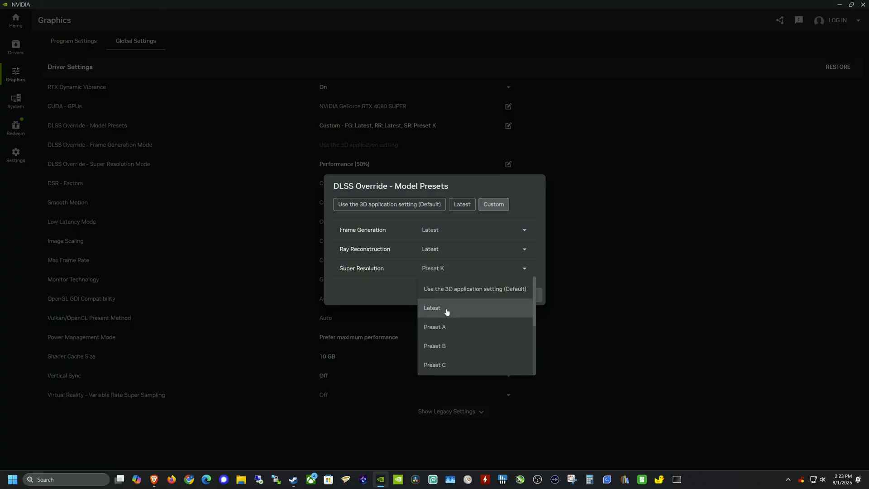
{"action": "left_click", "coordinate": [431, 308]}
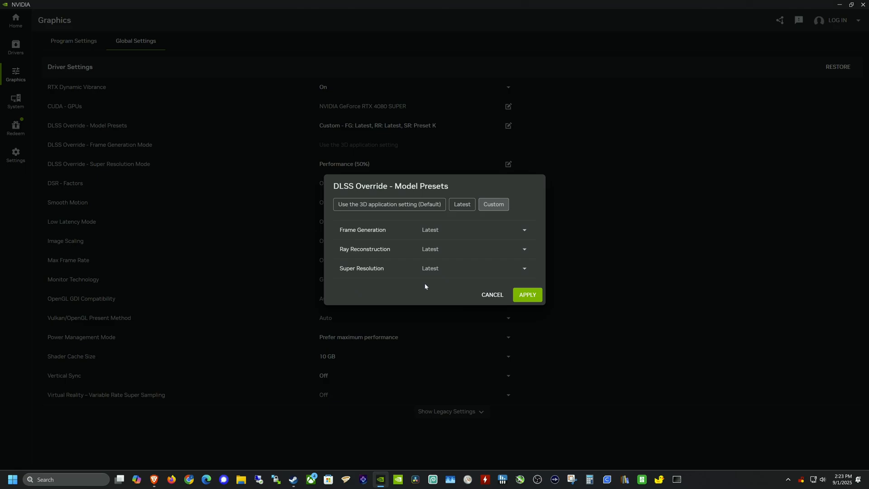
{"action": "left_click", "coordinate": [522, 269]}
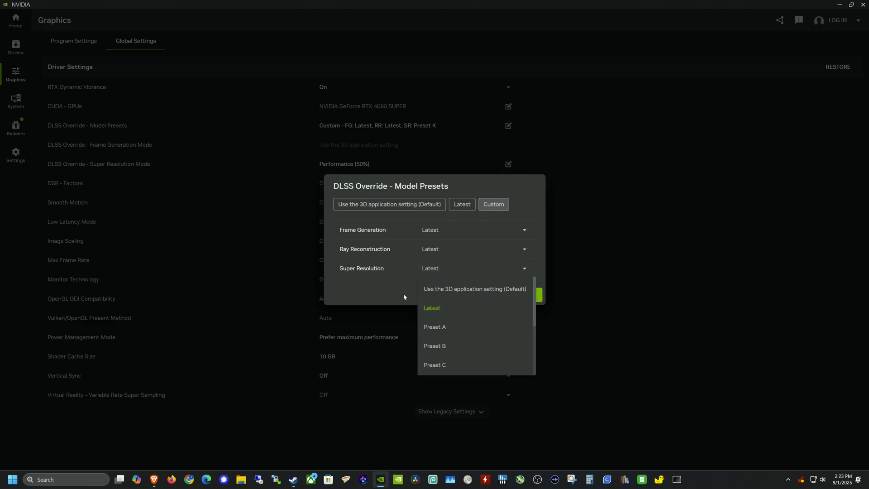
{"action": "mouse_move", "coordinate": [450, 311]}
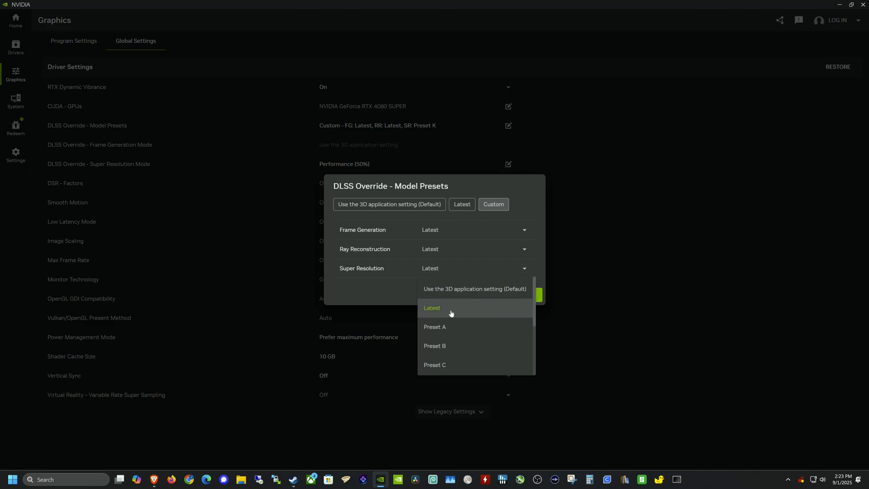
{"action": "scroll", "scroll_direction": "down", "scroll_amount": 3}
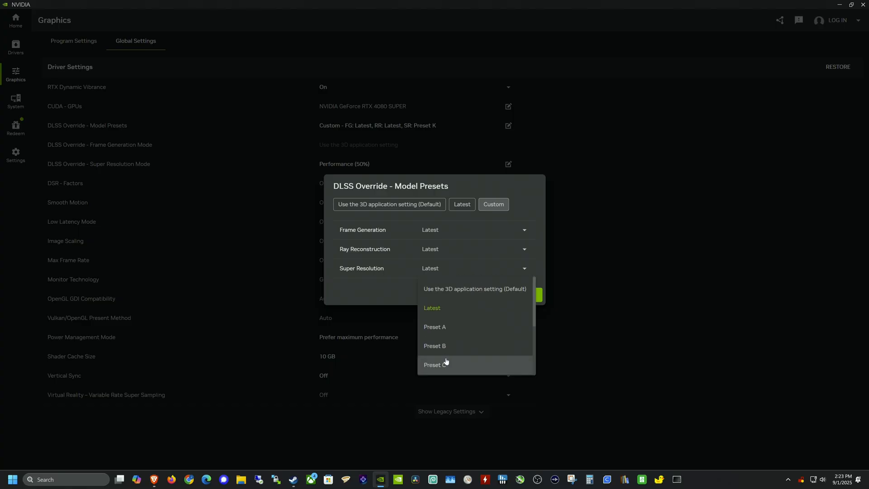
{"action": "left_click", "coordinate": [432, 308]}
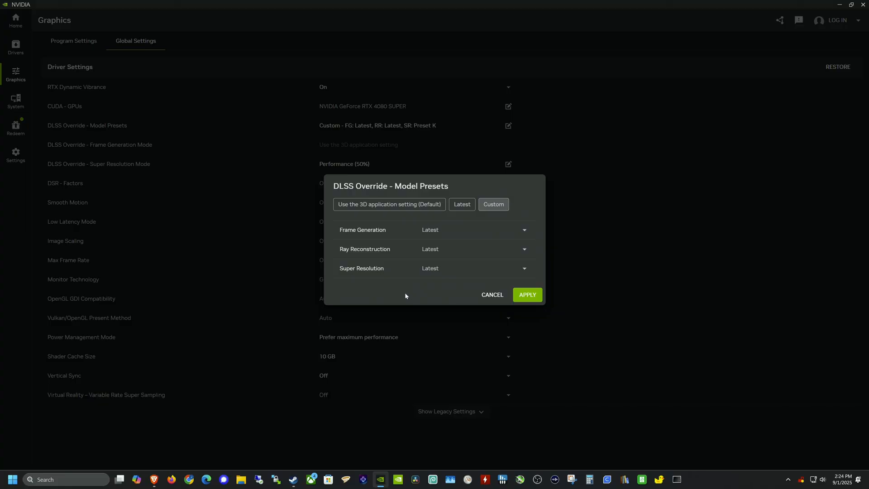
{"action": "mouse_move", "coordinate": [418, 296]}
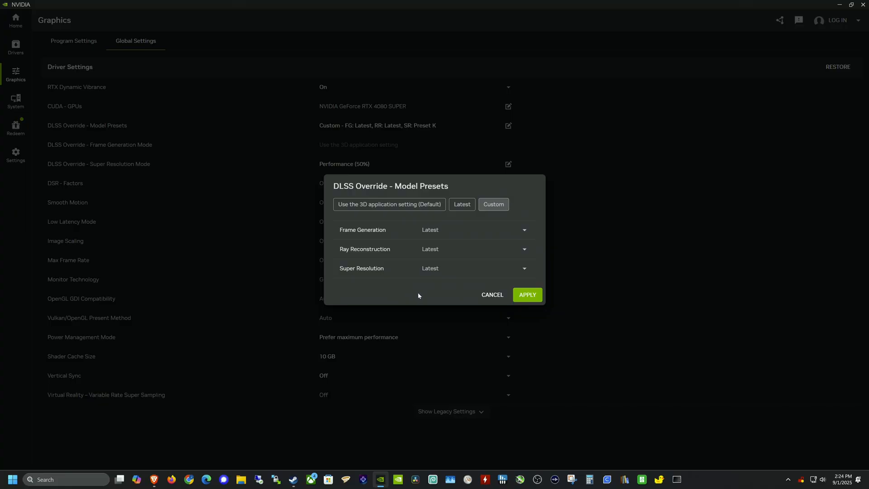
{"action": "mouse_move", "coordinate": [432, 285]}
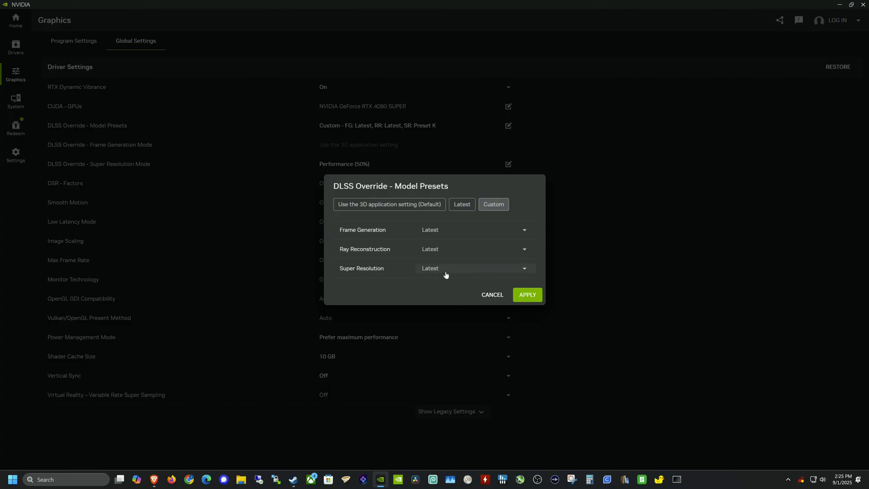
{"action": "mouse_move", "coordinate": [444, 284]}
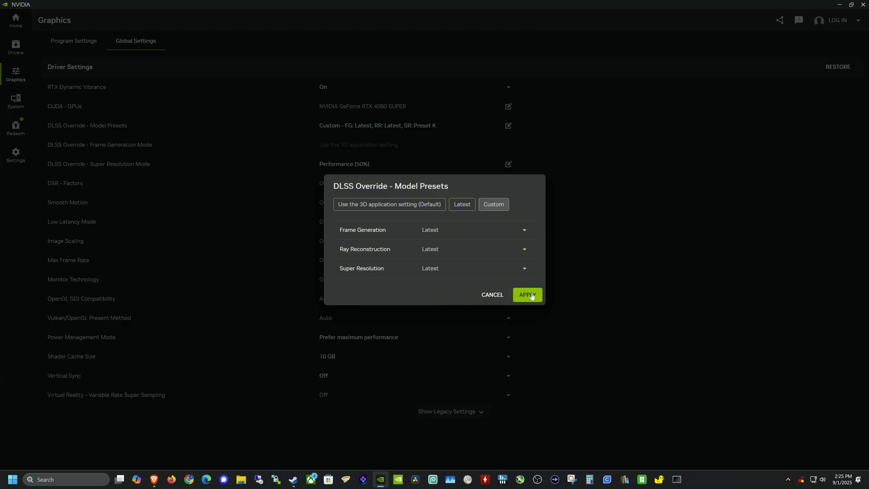
{"action": "left_click", "coordinate": [526, 294]}
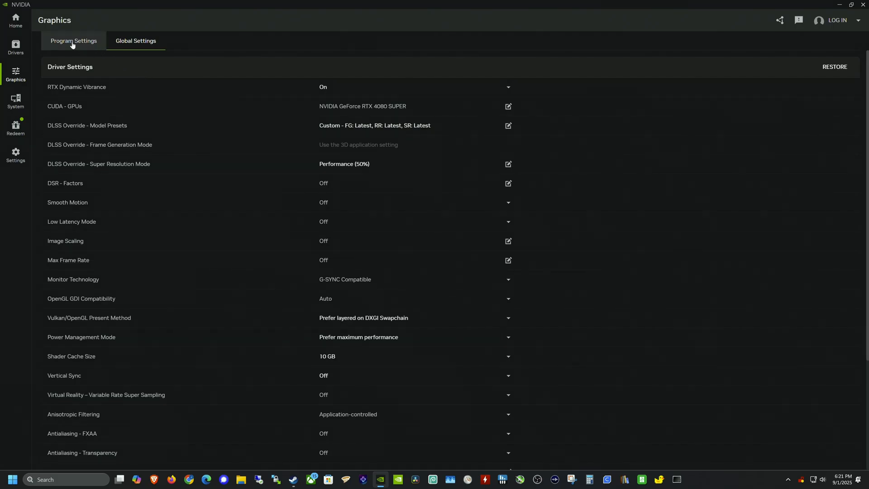
- Show Fallout 4's program driver settings, where Smooth Motion and Low Latency Mode are Off
{"action": "left_click", "coordinate": [73, 40]}
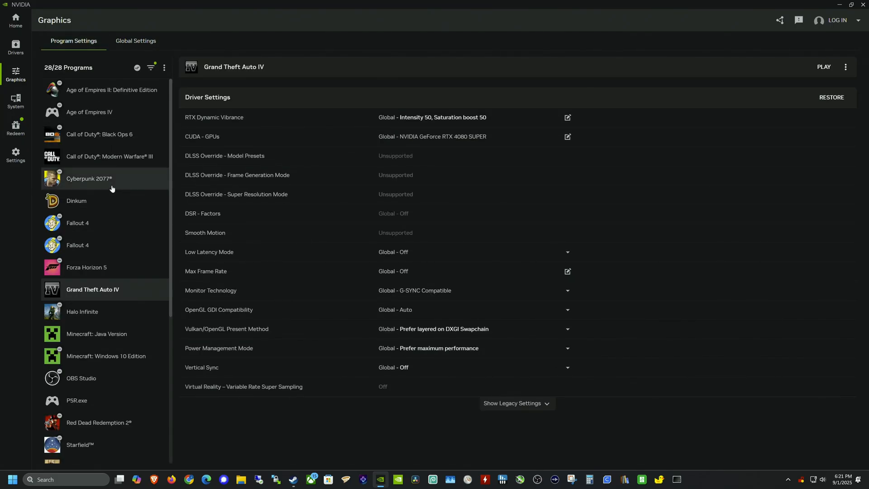
{"action": "mouse_move", "coordinate": [99, 226]}
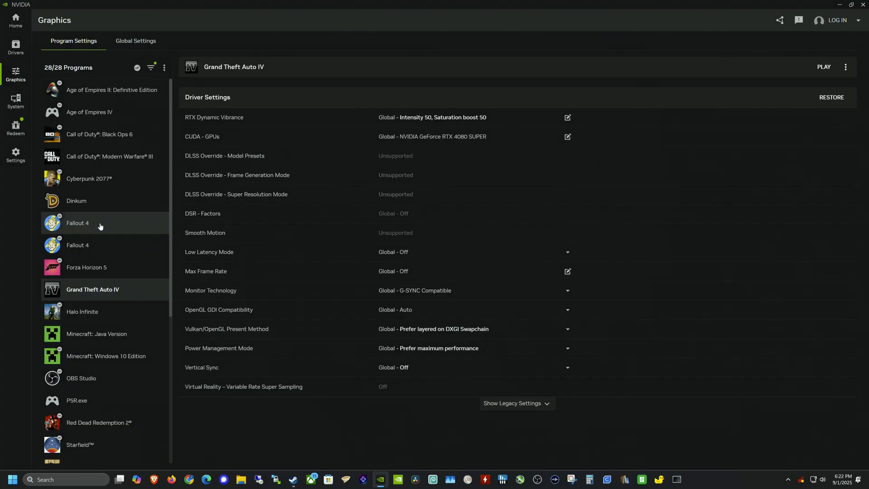
{"action": "left_click", "coordinate": [77, 222]}
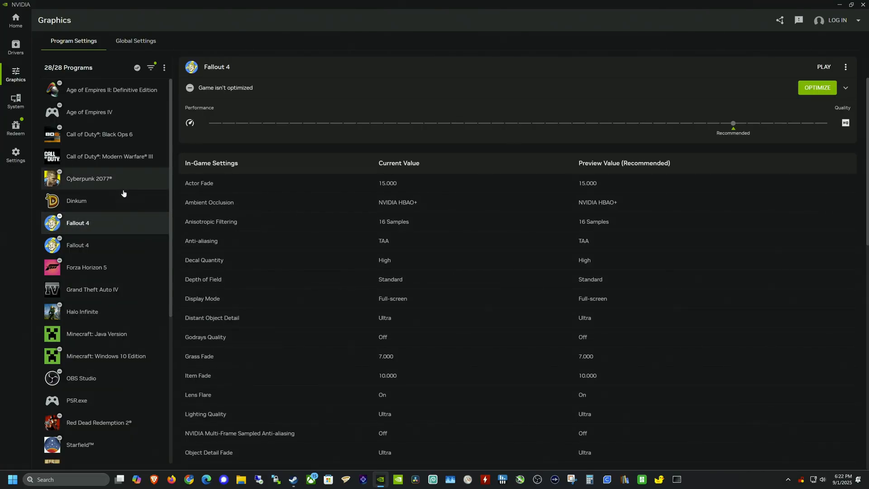
{"action": "mouse_move", "coordinate": [283, 283]}
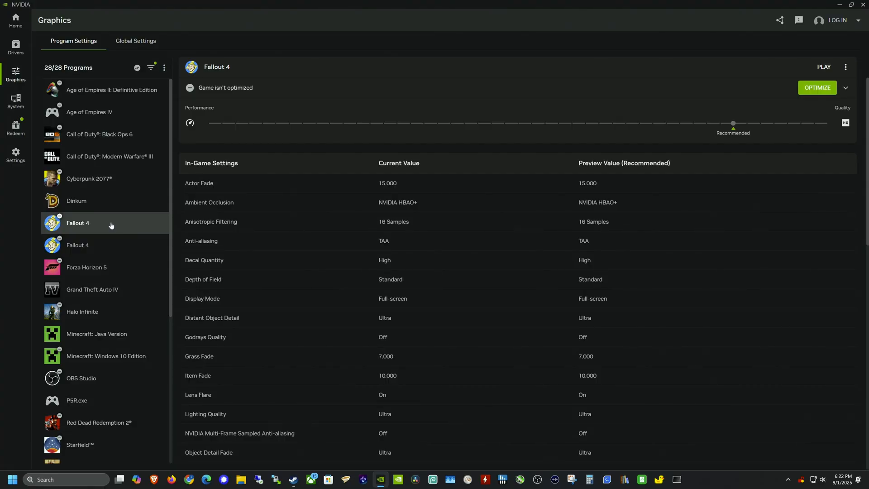
{"action": "mouse_move", "coordinate": [401, 319]}
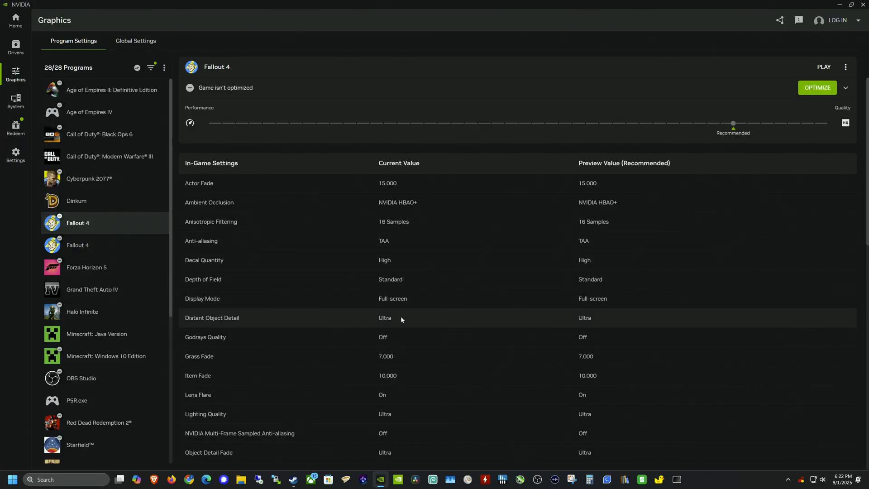
{"action": "scroll", "scroll_direction": "down", "scroll_amount": 3}
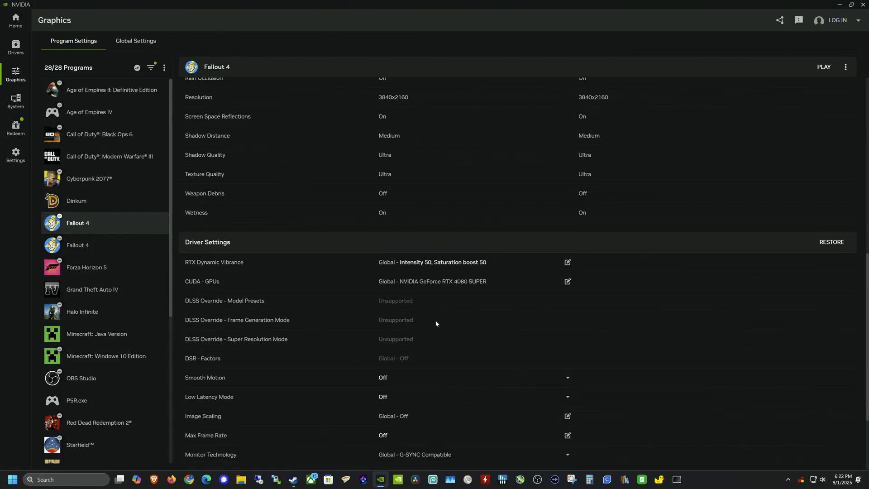
{"action": "scroll", "scroll_direction": "down", "scroll_amount": 3}
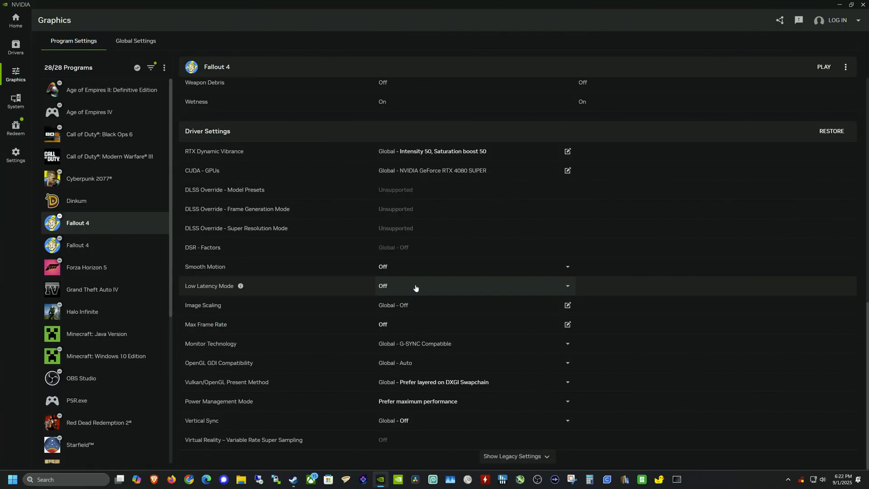
{"action": "mouse_move", "coordinate": [422, 273]}
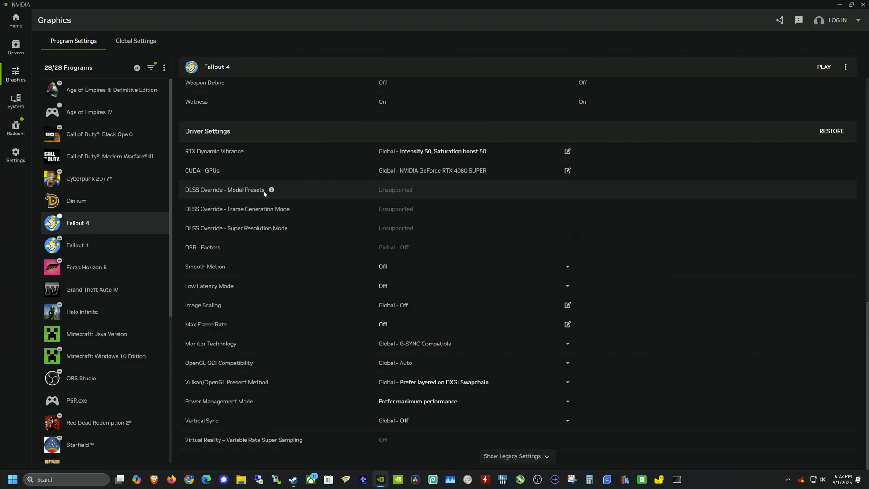
{"action": "mouse_move", "coordinate": [355, 190]}
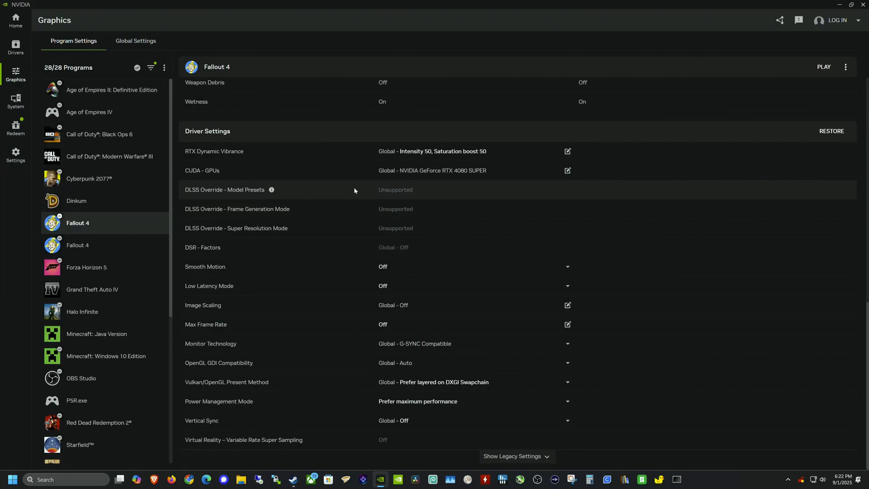
{"action": "mouse_move", "coordinate": [397, 209]}
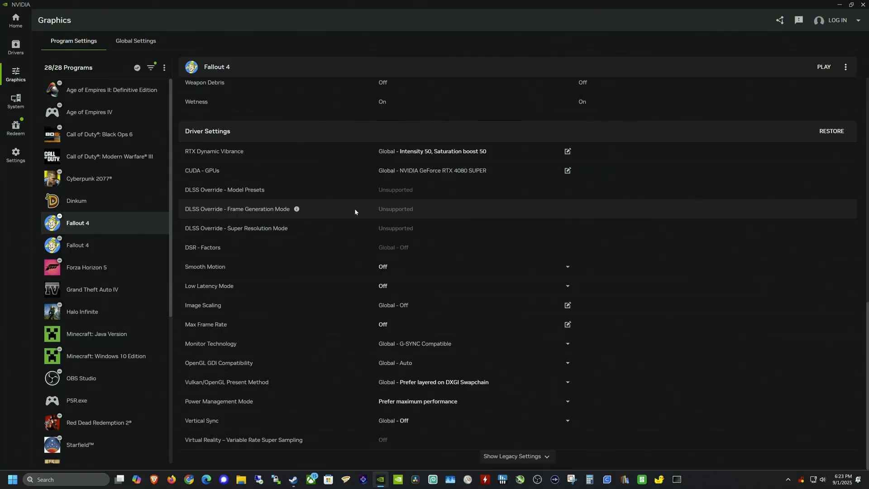
{"action": "mouse_move", "coordinate": [407, 214]}
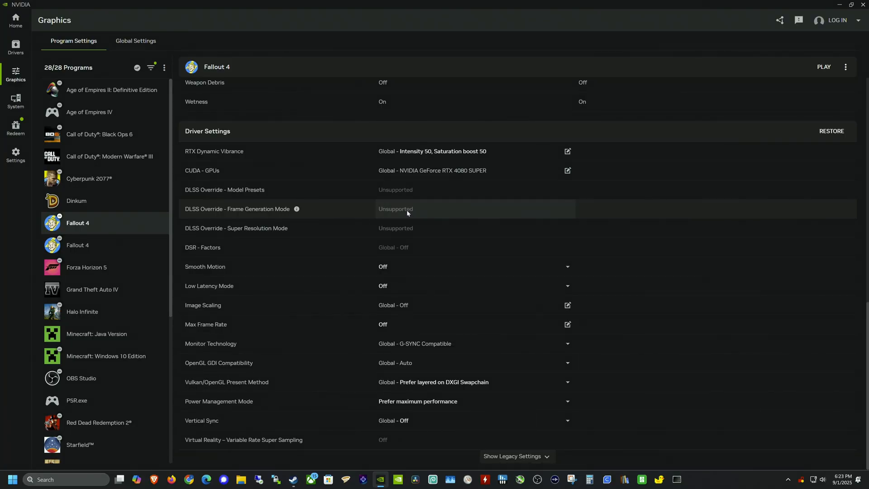
{"action": "mouse_move", "coordinate": [410, 231]}
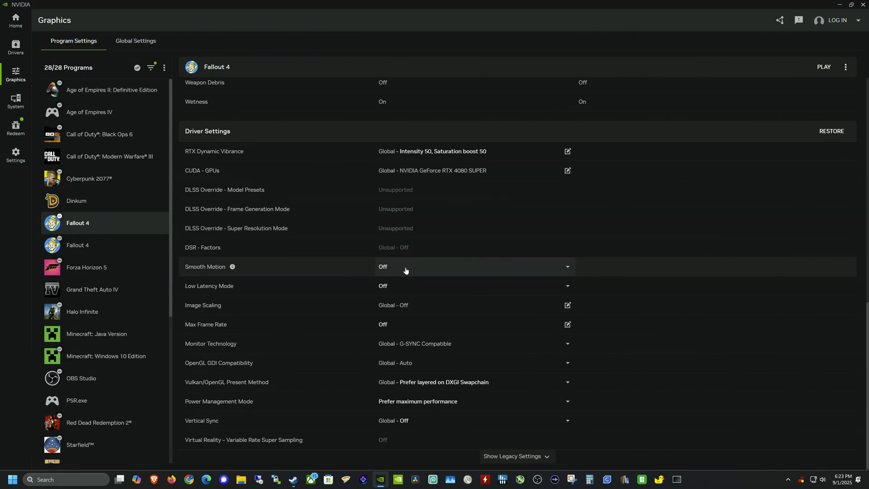
{"action": "mouse_move", "coordinate": [415, 286]}
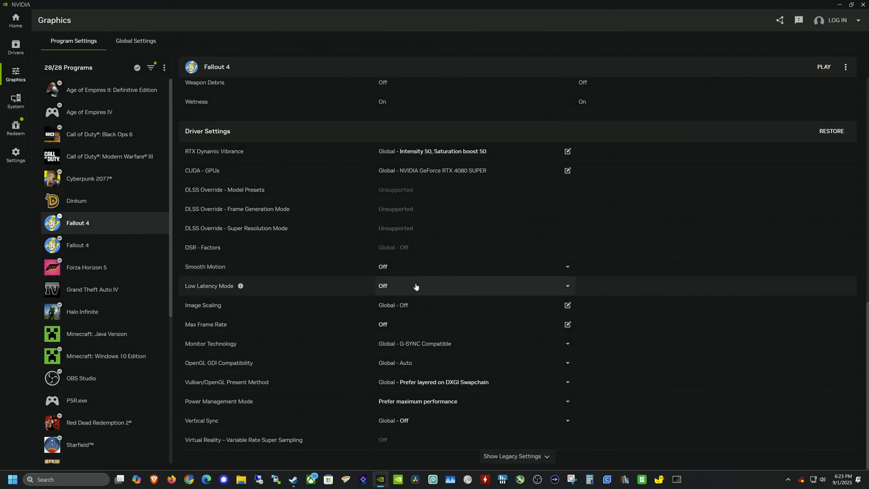
- List Fallout 4's Smooth Motion choices: use global, Off, or On
{"action": "left_click", "coordinate": [824, 66]}
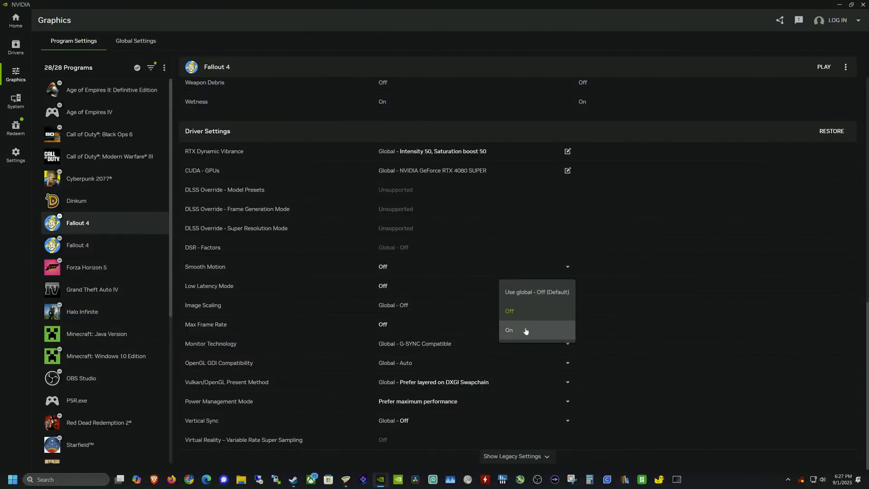
- Set Smooth Motion On for Fallout 4 and launch the game to check SM Active
{"action": "left_click", "coordinate": [508, 330]}
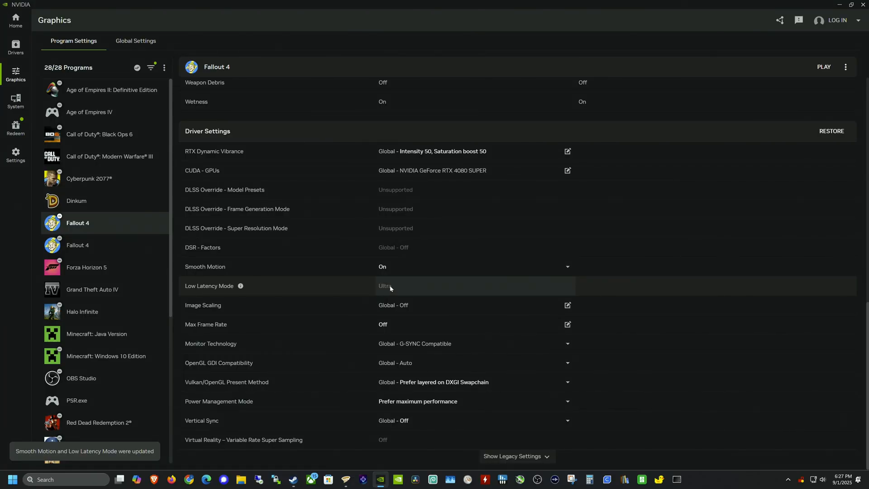
{"action": "left_click", "coordinate": [823, 67]}
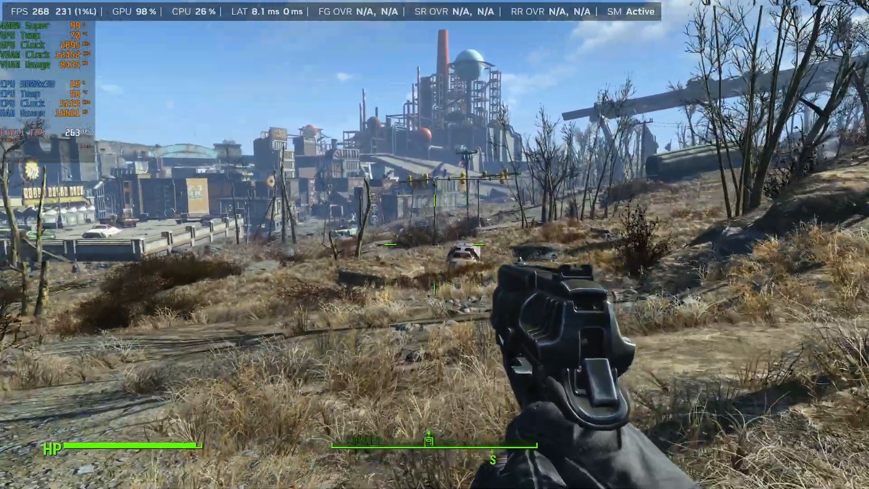
{"action": "key", "text": "alt+z"}
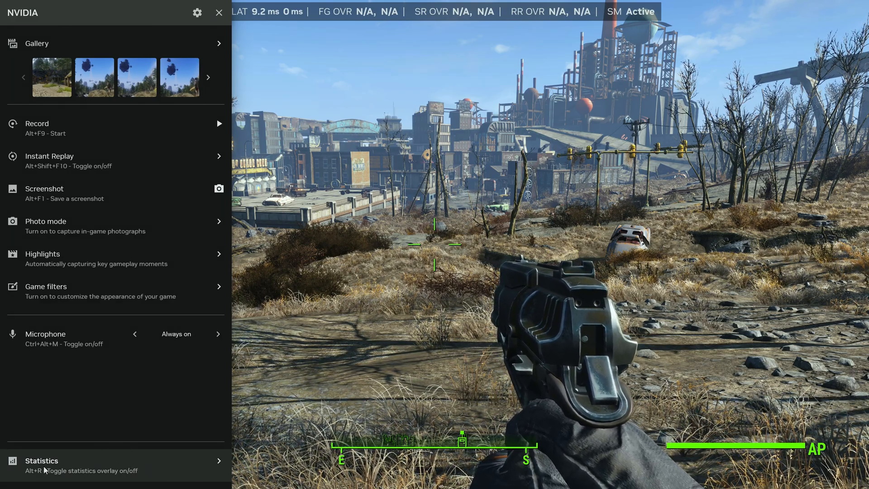
- Review the full list of heads-up statistics metrics in the in-game overlay
{"action": "left_click", "coordinate": [41, 461]}
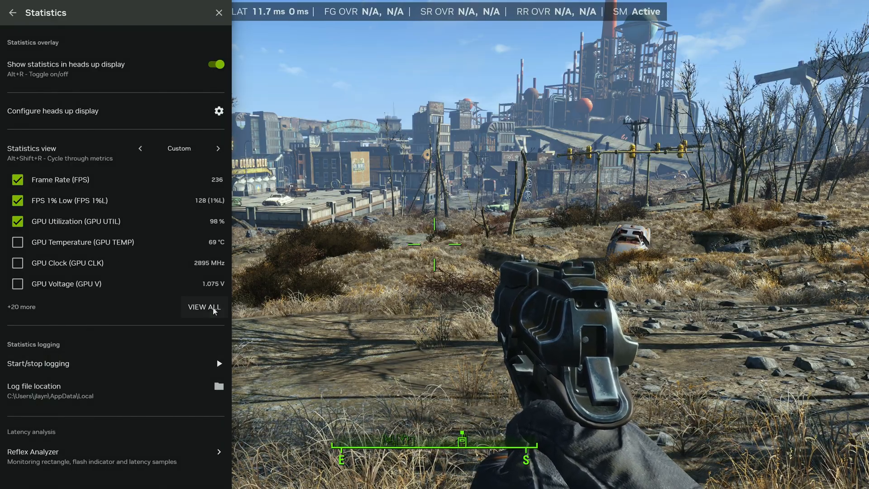
{"action": "left_click", "coordinate": [203, 307]}
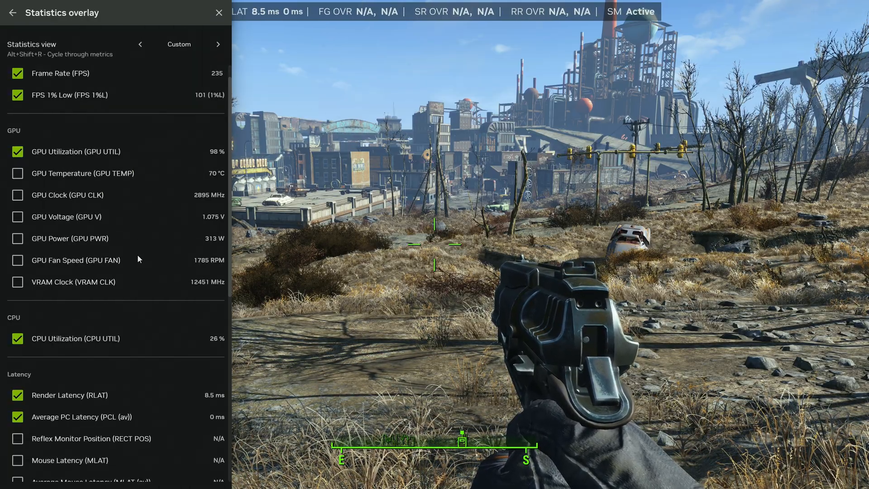
{"action": "scroll", "scroll_direction": "down", "scroll_amount": 3}
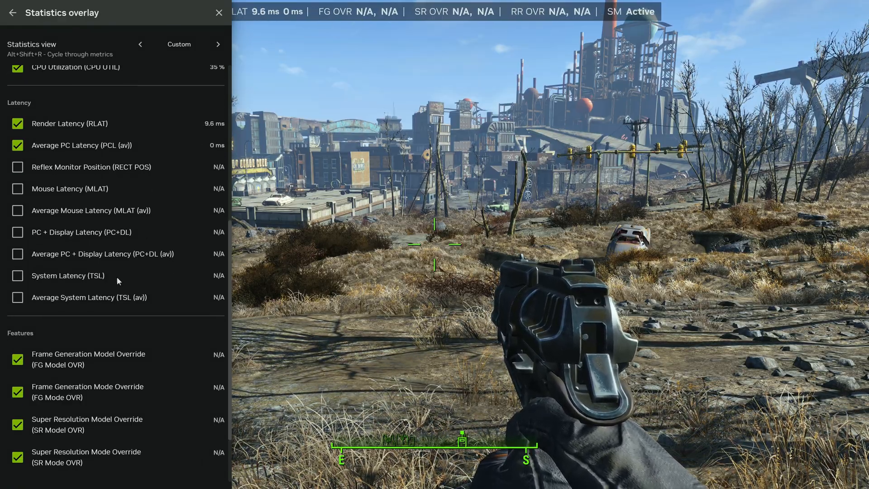
{"action": "scroll", "scroll_direction": "down", "scroll_amount": 3}
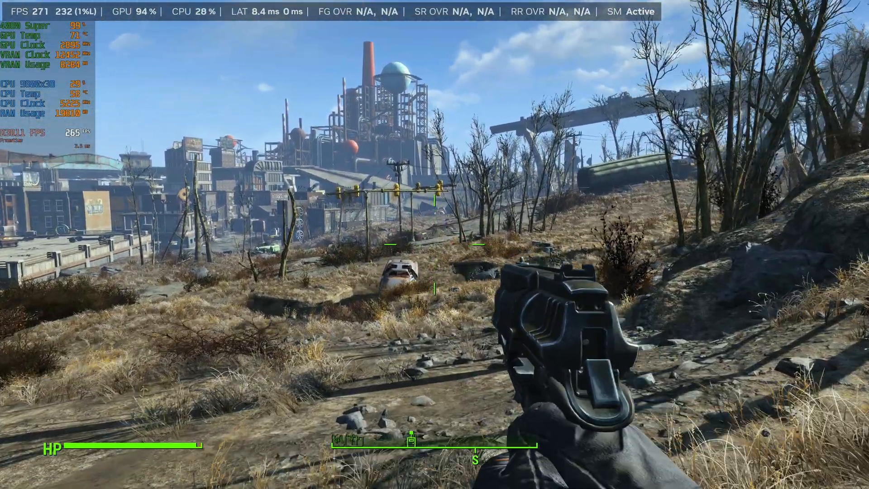
{"action": "mouse_move", "coordinate": [434, 244]}
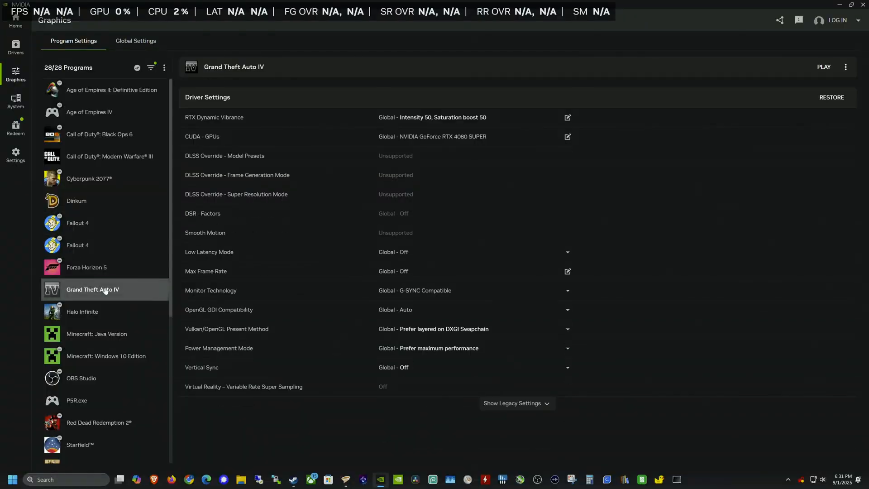
{"action": "mouse_move", "coordinate": [449, 291]}
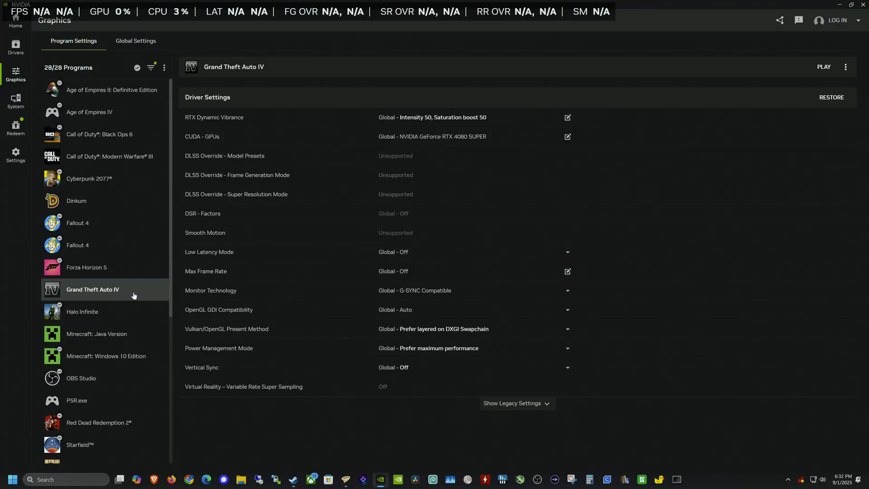
{"action": "mouse_move", "coordinate": [102, 291]}
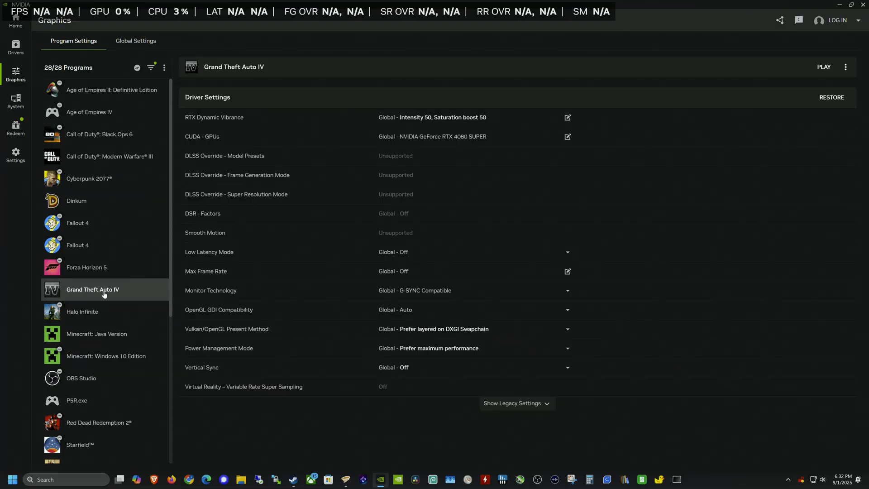
{"action": "mouse_move", "coordinate": [198, 233]}
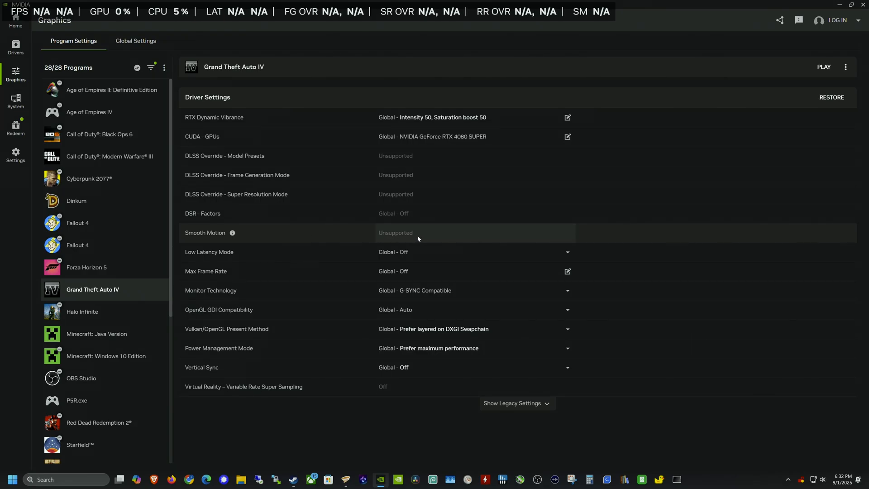
{"action": "mouse_move", "coordinate": [424, 238]}
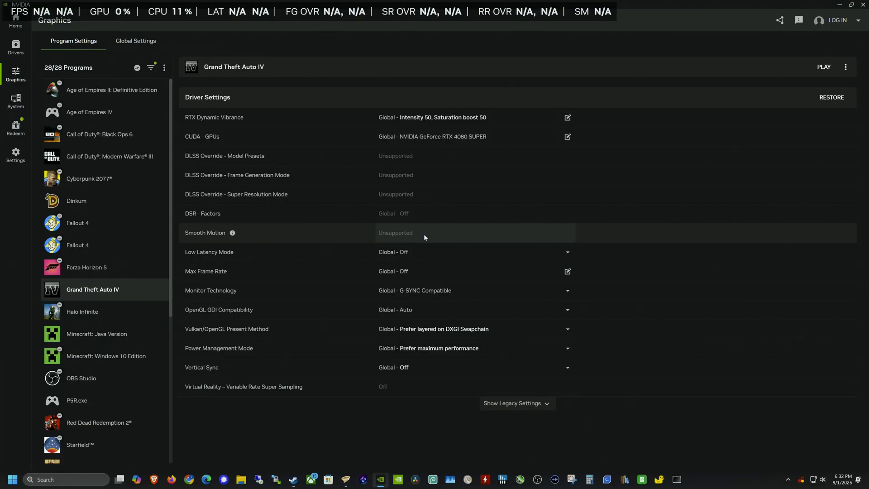
- Show Age of Empires IV's program page with its in-game and driver settings
{"action": "left_click", "coordinate": [89, 112]}
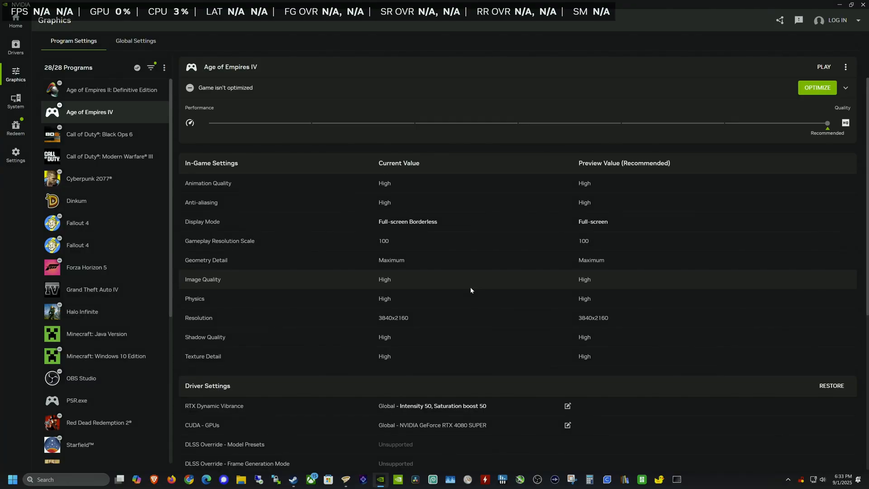
{"action": "scroll", "scroll_direction": "down", "scroll_amount": 3}
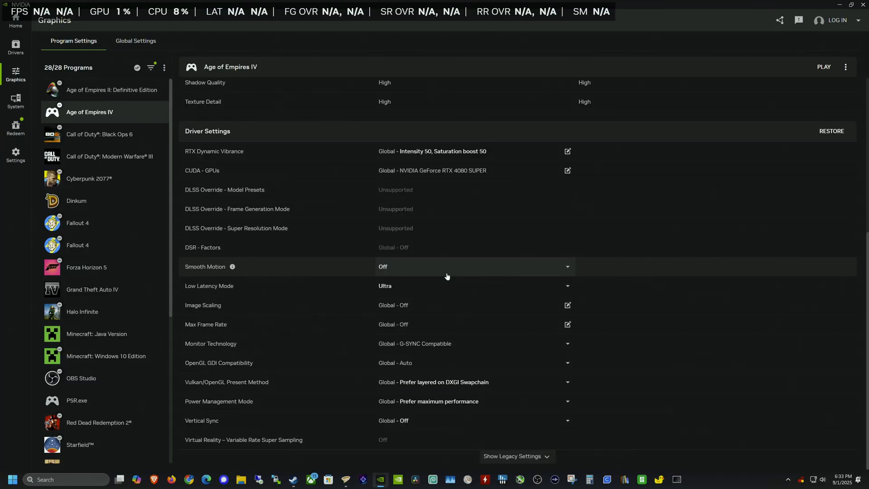
{"action": "mouse_move", "coordinate": [277, 272]}
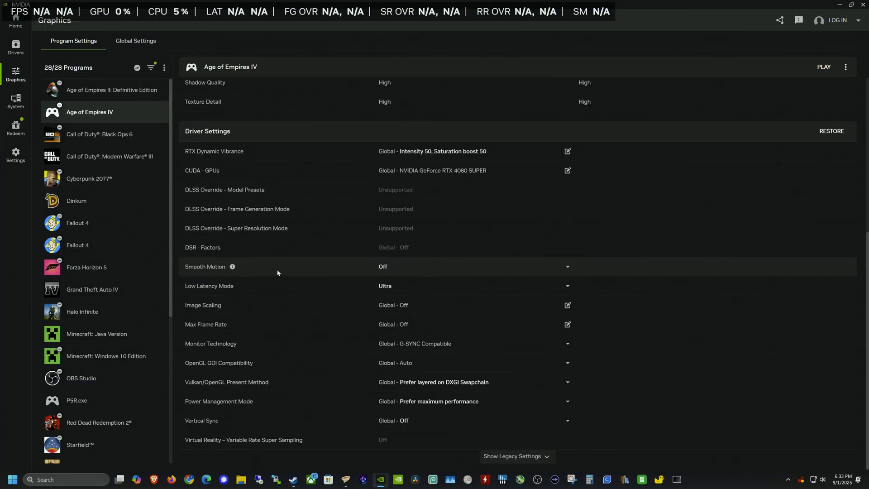
{"action": "left_click", "coordinate": [566, 266]}
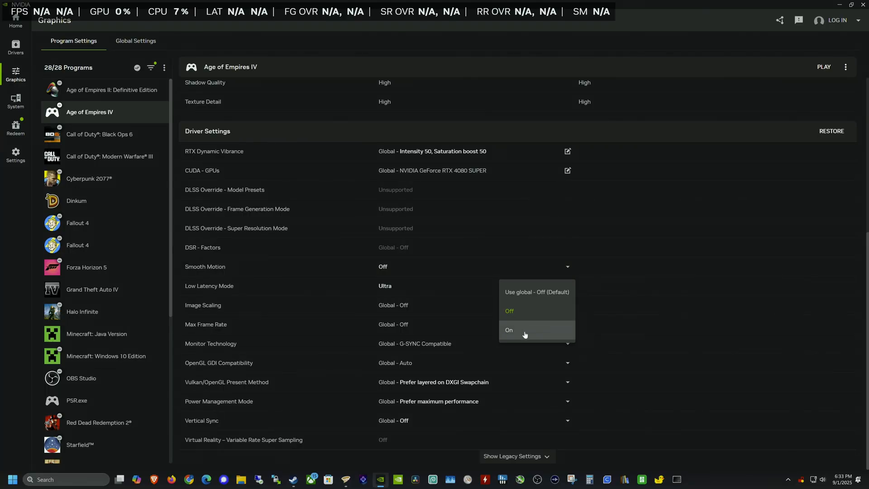
{"action": "left_click", "coordinate": [508, 329]}
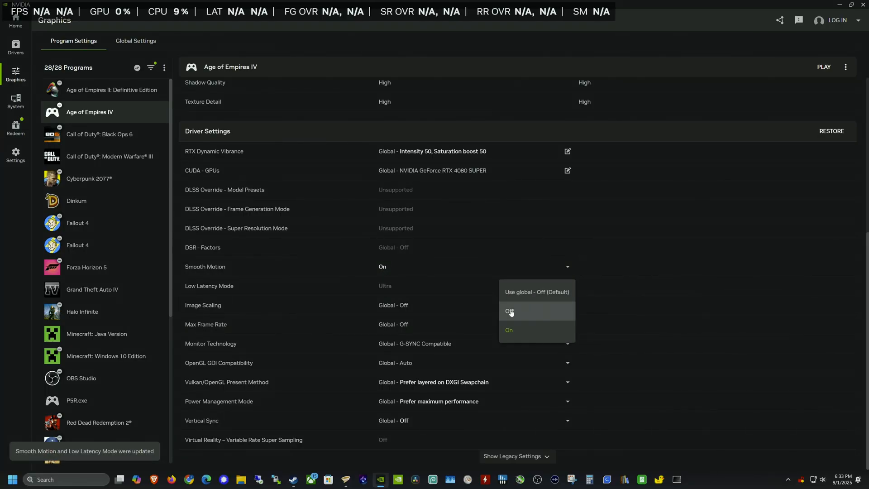
{"action": "left_click", "coordinate": [508, 310]}
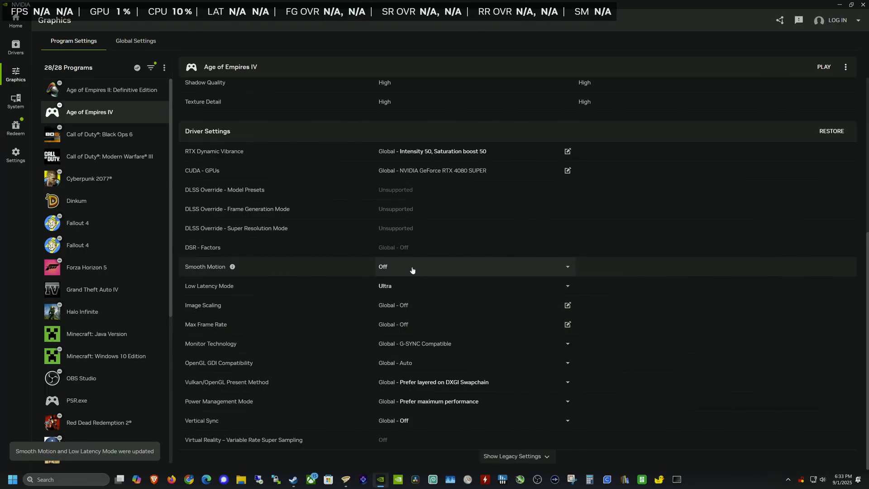
{"action": "mouse_move", "coordinate": [435, 271]}
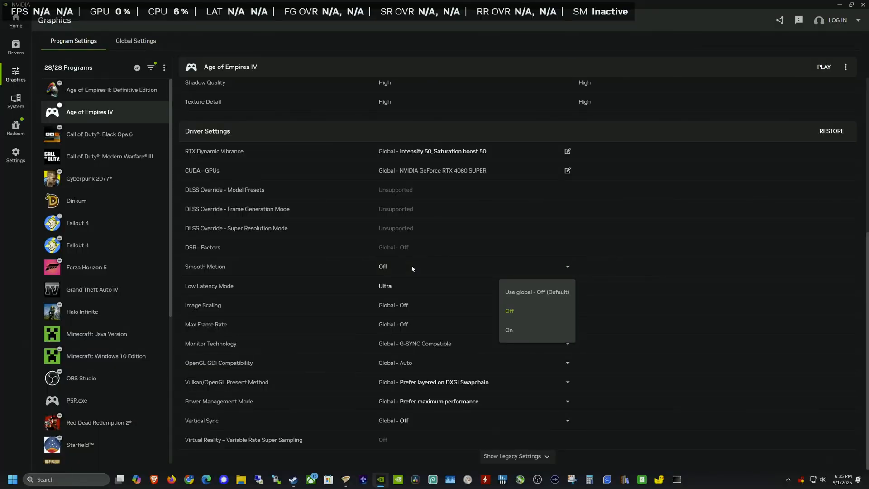
{"action": "mouse_move", "coordinate": [470, 284]}
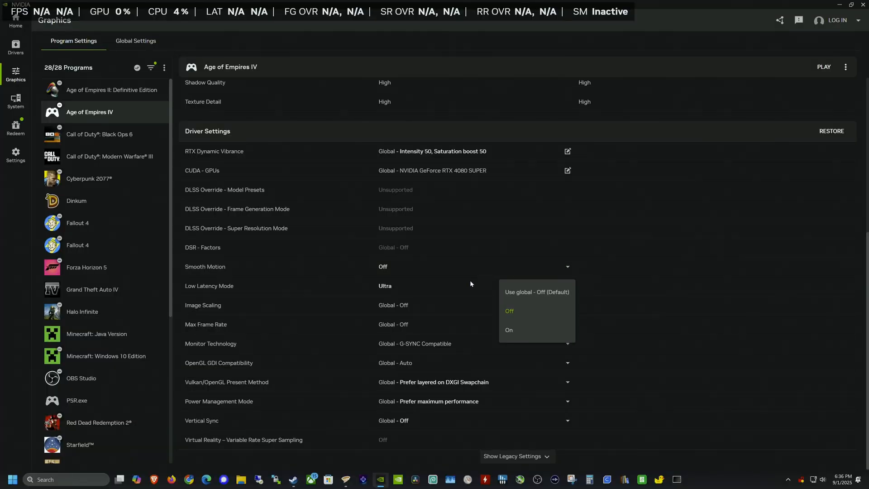
- Set Smooth Motion to On for Age of Empires IV
{"action": "left_click", "coordinate": [508, 330]}
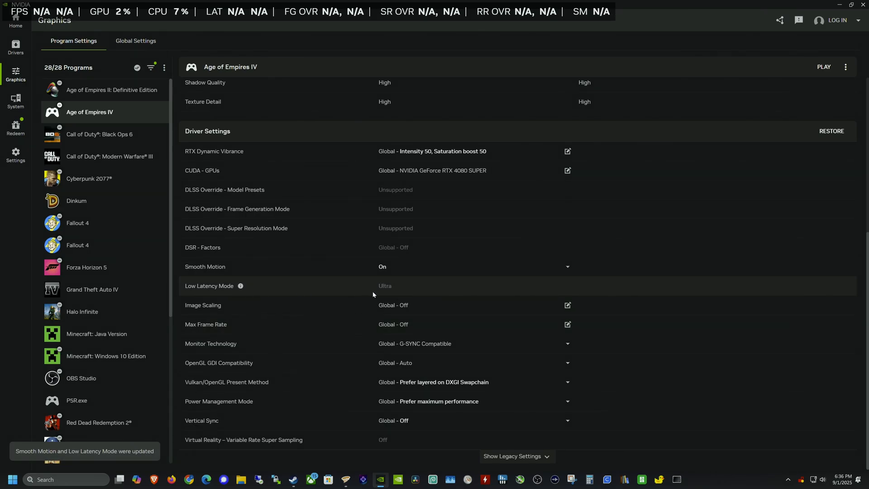
{"action": "mouse_move", "coordinate": [436, 189]}
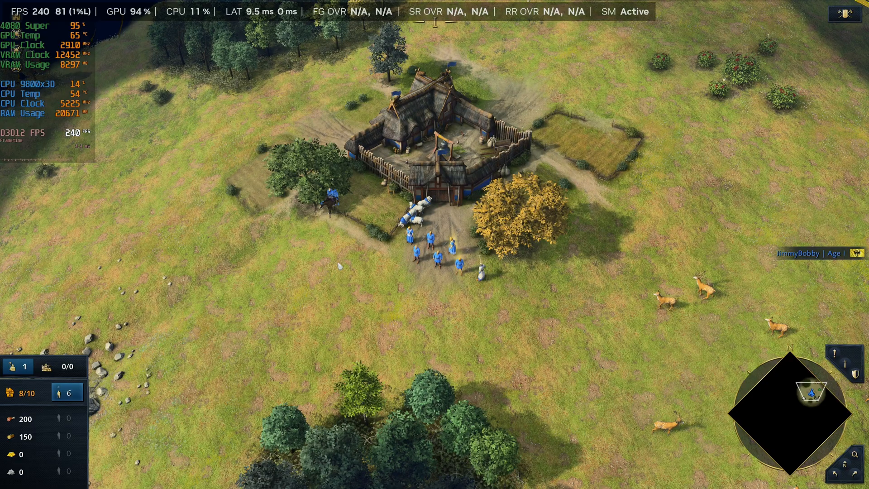
- Select the scout, play the match briefly with SM Active, then request to quit the match
{"action": "left_click", "coordinate": [327, 199]}
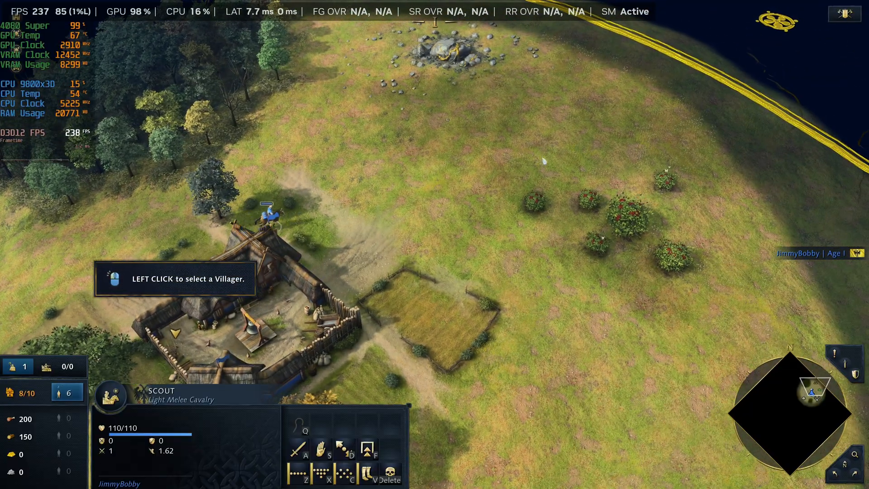
{"action": "scroll", "scroll_direction": "right", "scroll_amount": 3}
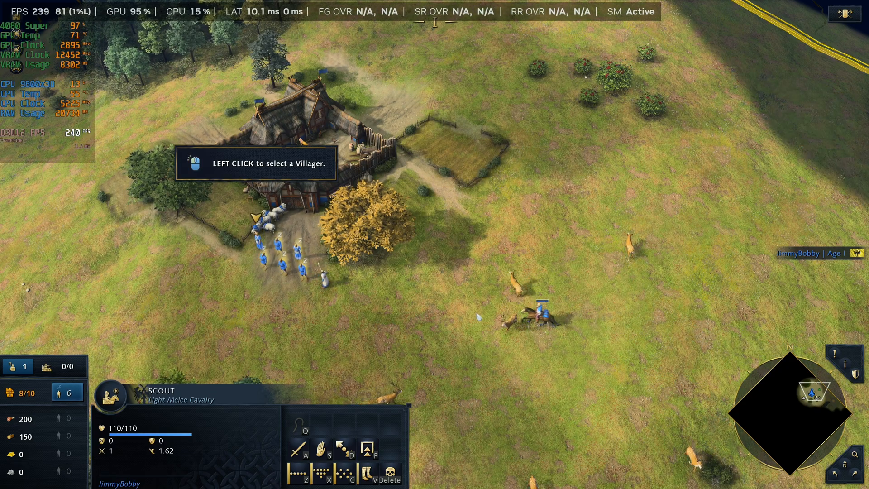
{"action": "left_click", "coordinate": [434, 380]}
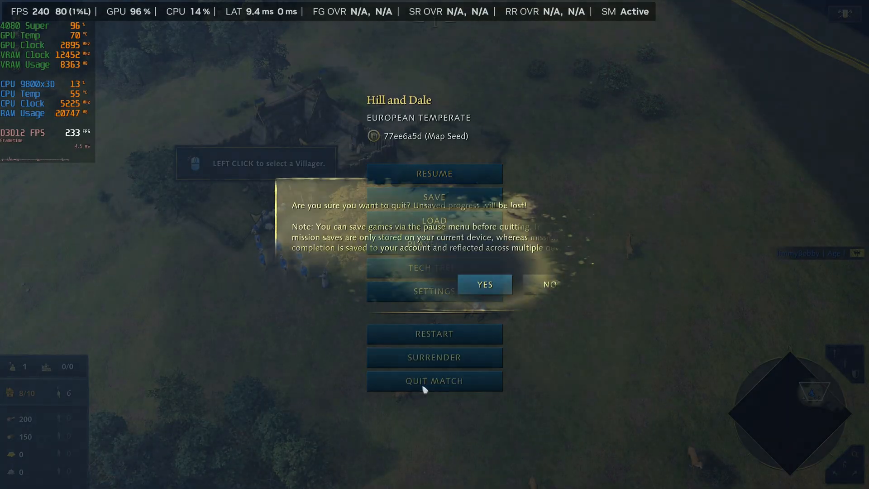
- Confirm quitting the Age of Empires IV match
{"action": "left_click", "coordinate": [483, 284]}
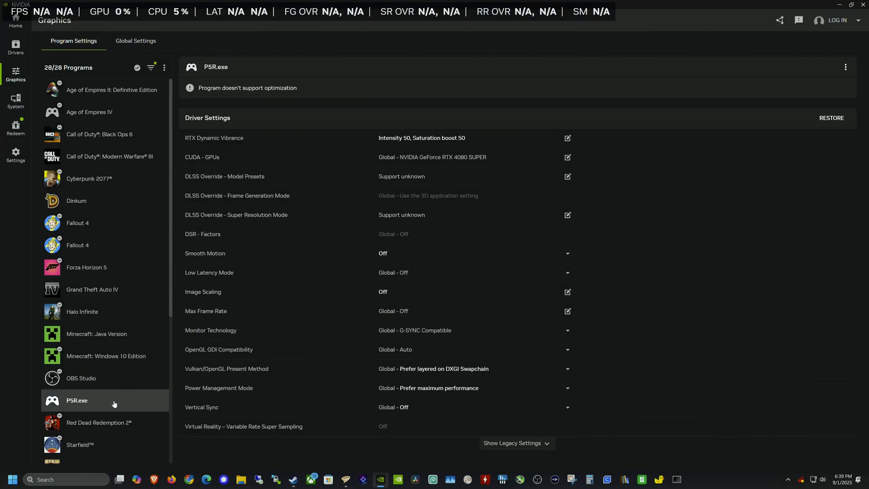
- Add P5R.exe from the Steam P5R folder to NVIDIA App's program list
{"action": "left_click", "coordinate": [164, 67]}
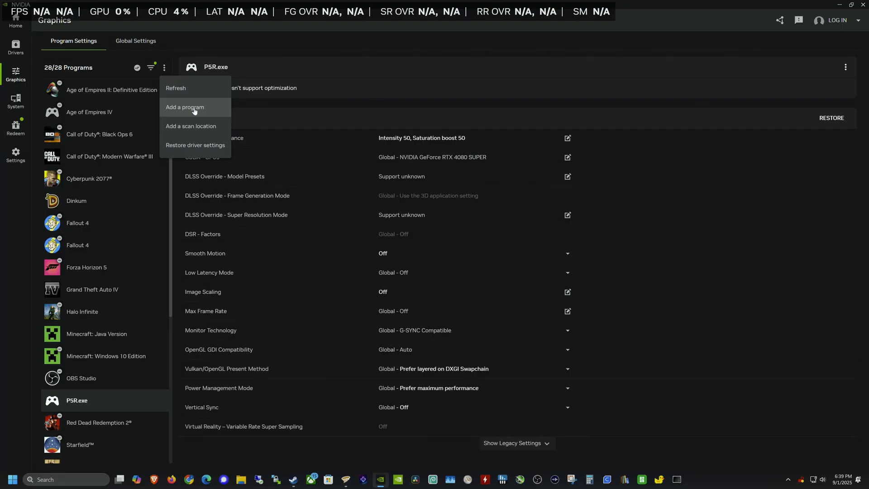
{"action": "left_click", "coordinate": [185, 106]}
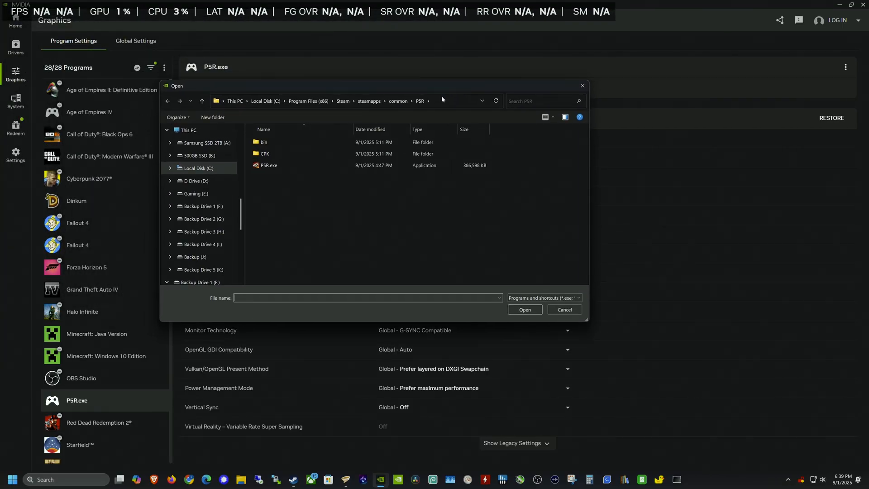
{"action": "left_click", "coordinate": [269, 165]}
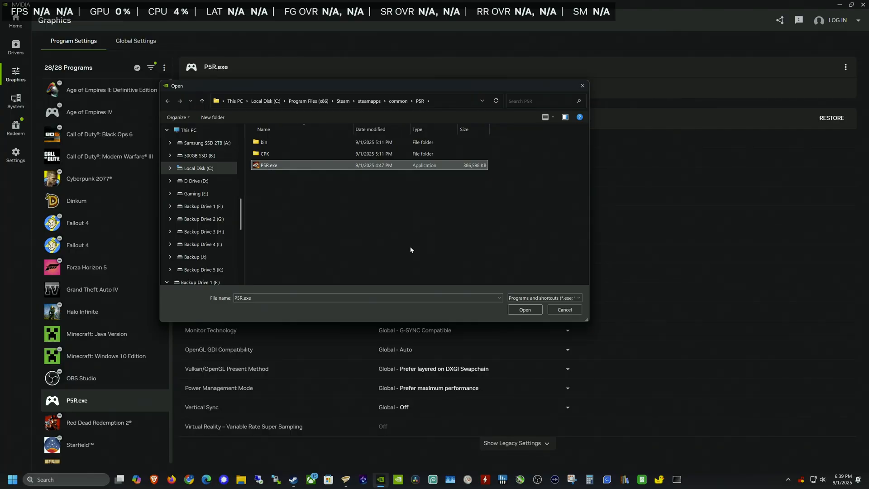
{"action": "left_click", "coordinate": [523, 309]}
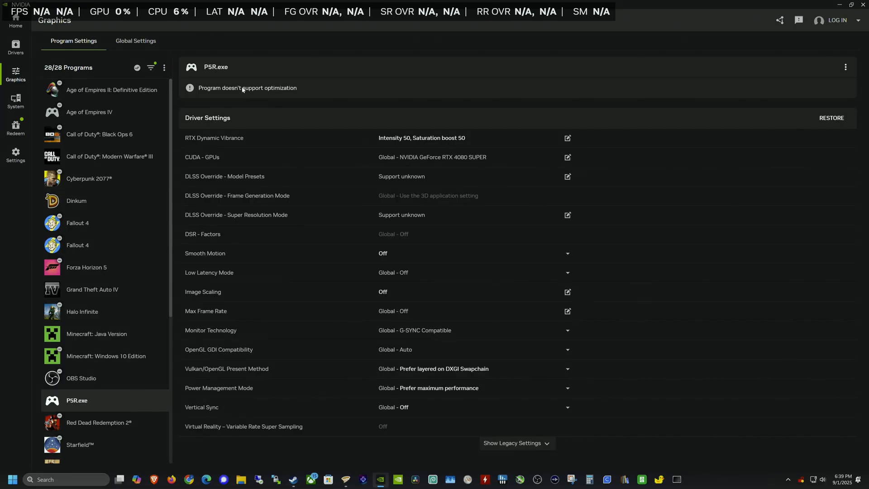
{"action": "mouse_move", "coordinate": [465, 238]}
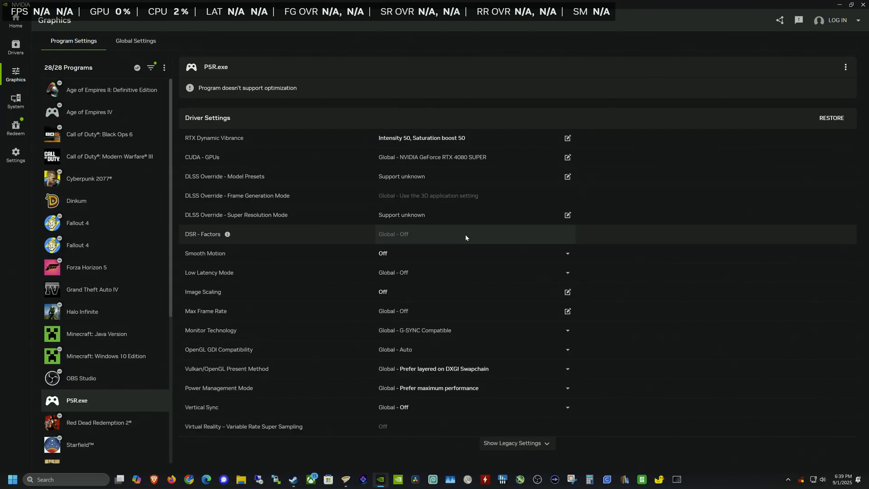
{"action": "mouse_move", "coordinate": [442, 353]}
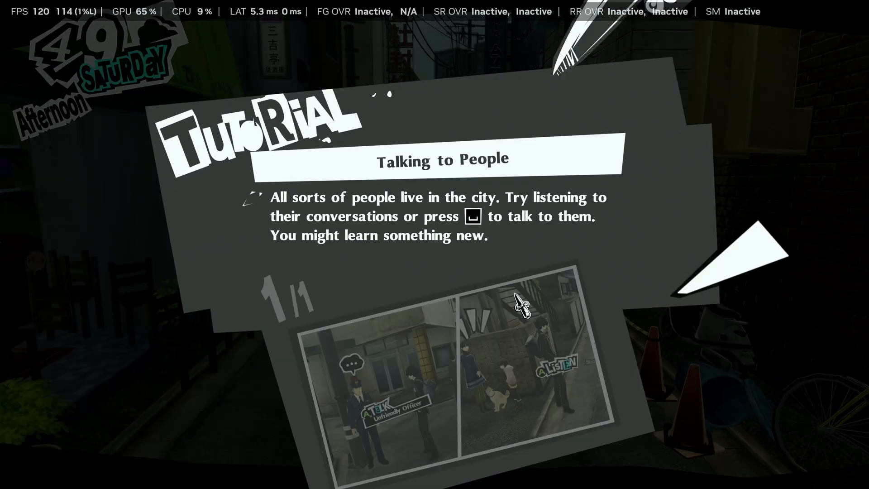
- Dismiss the Talking to People tutorial, check Config, and walk around showing SM Inactive
{"action": "key", "text": "enter"}
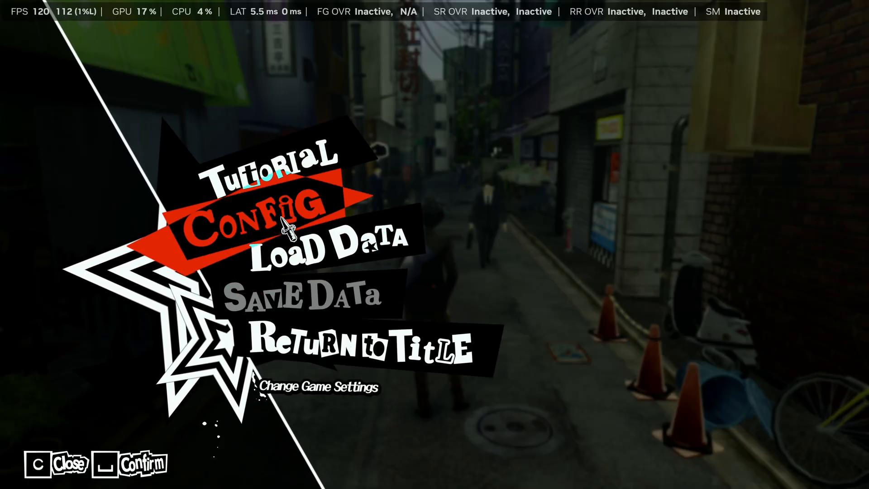
{"action": "left_click", "coordinate": [261, 217]}
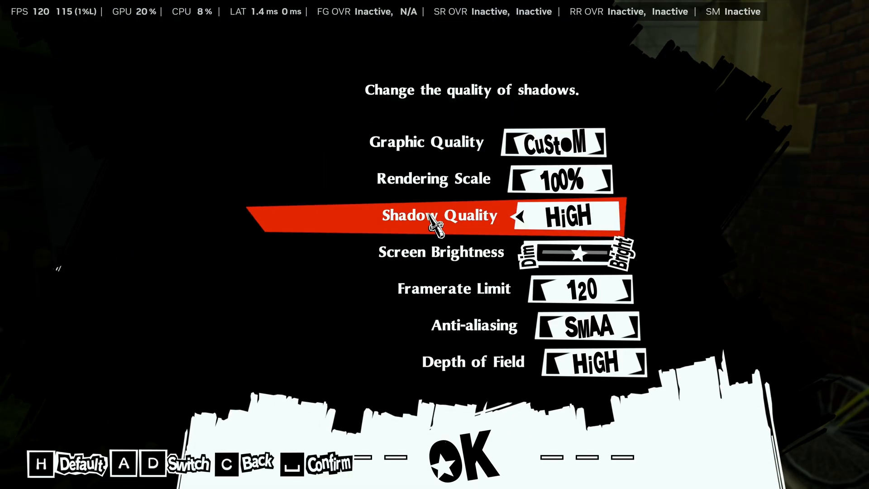
{"action": "key", "text": "down"}
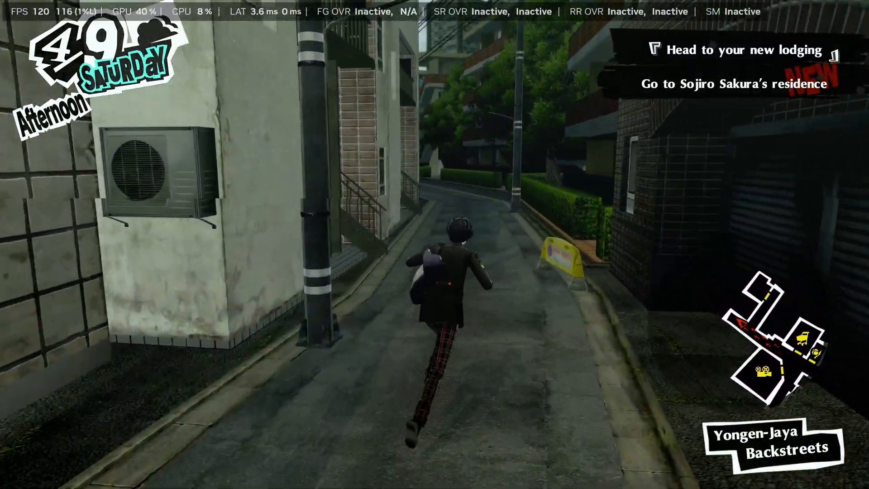
{"action": "key", "text": "w"}
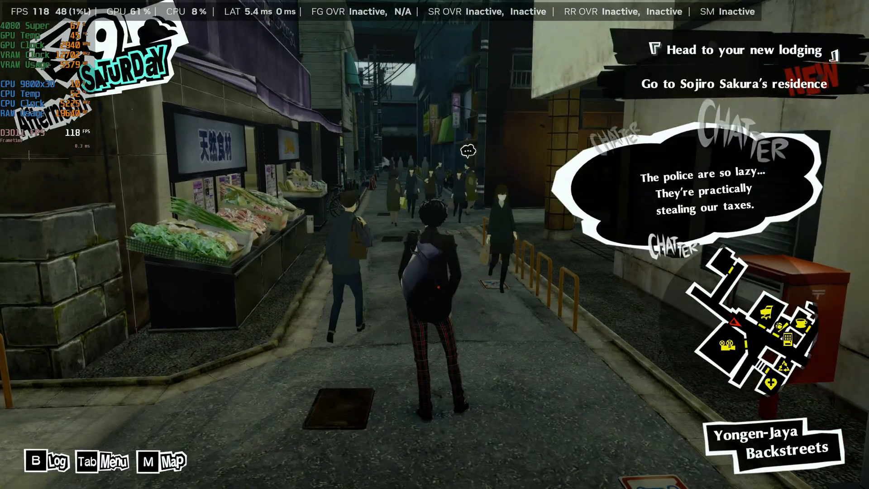
{"action": "key", "text": "w"}
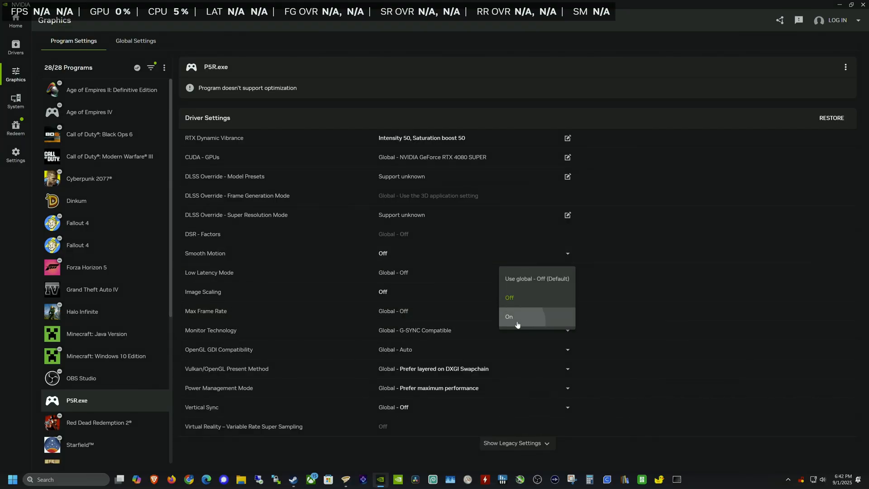
- Set Smooth Motion to On for P5R.exe
{"action": "left_click", "coordinate": [508, 316]}
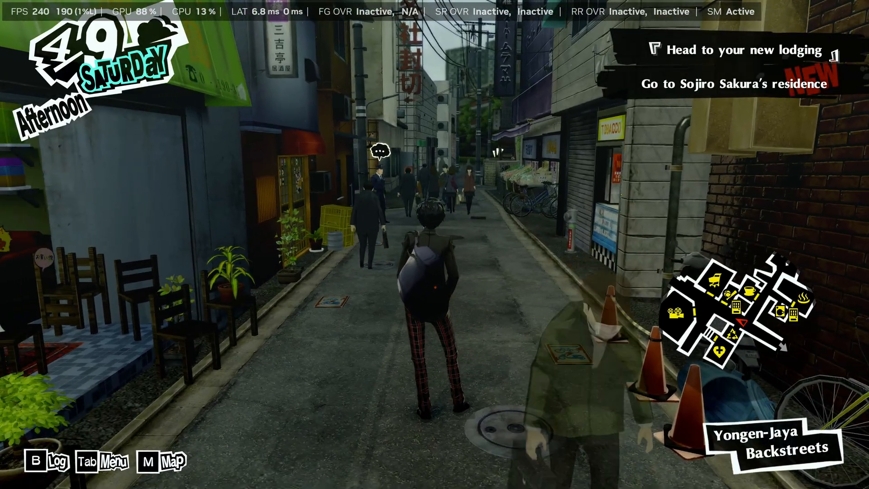
- Run along the Yongen-Jaya backstreet with the overlay showing SM Active
{"action": "key", "text": "w"}
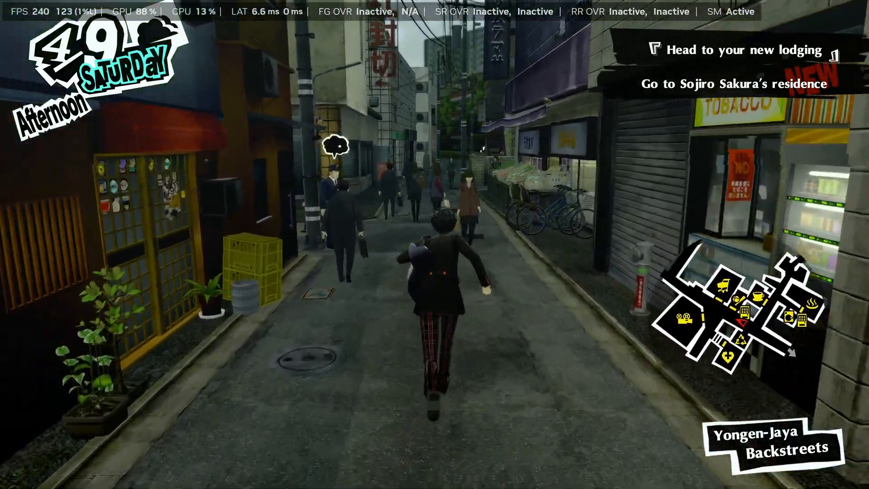